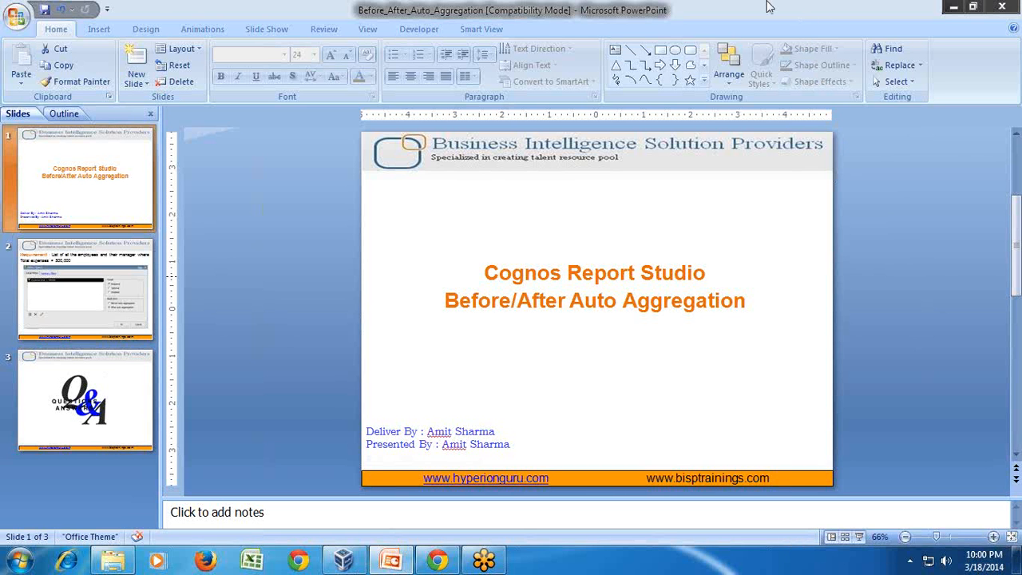
mouse_move(907, 300)
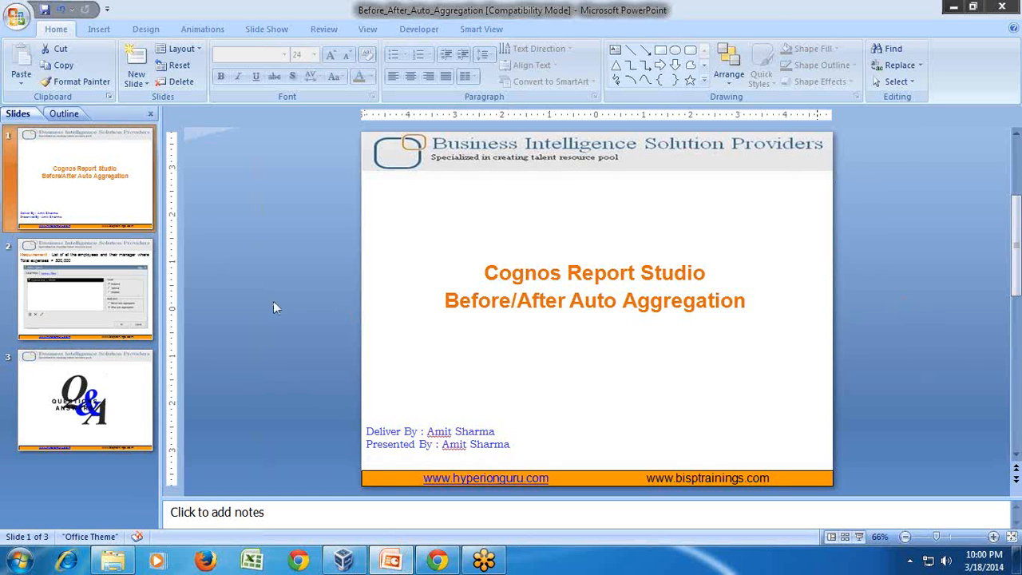
mouse_move(176, 271)
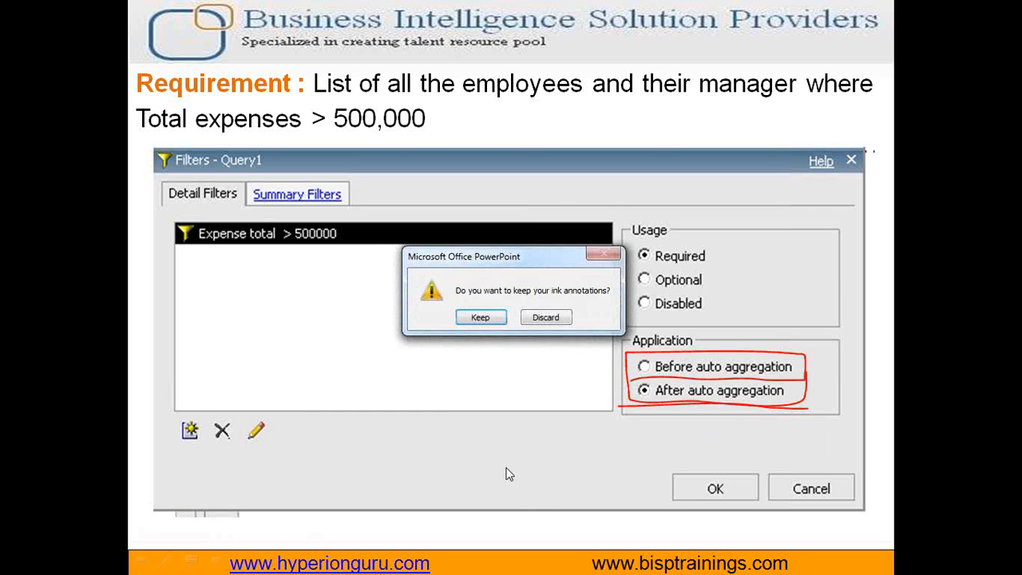
mouse_move(351, 118)
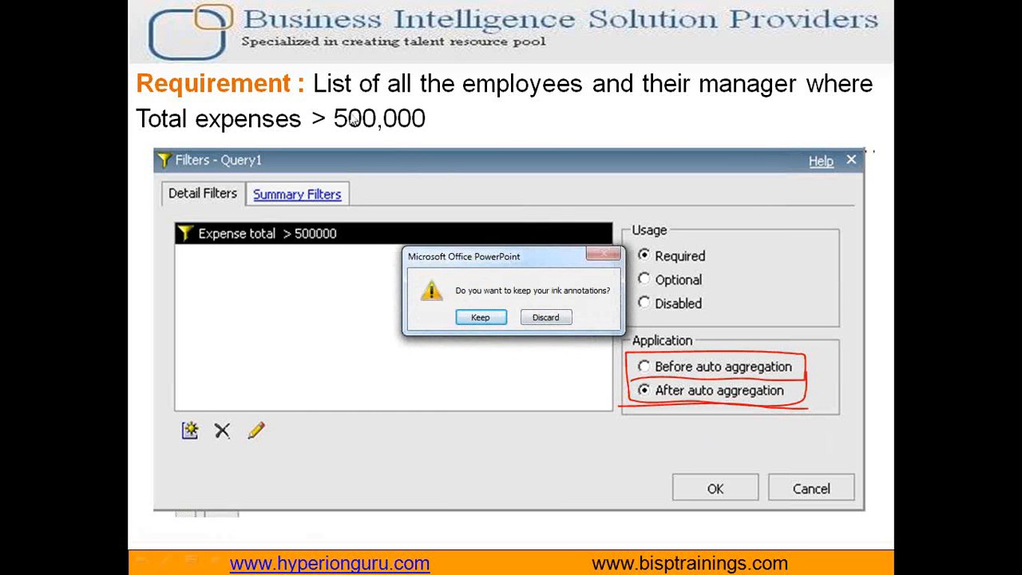
mouse_move(422, 112)
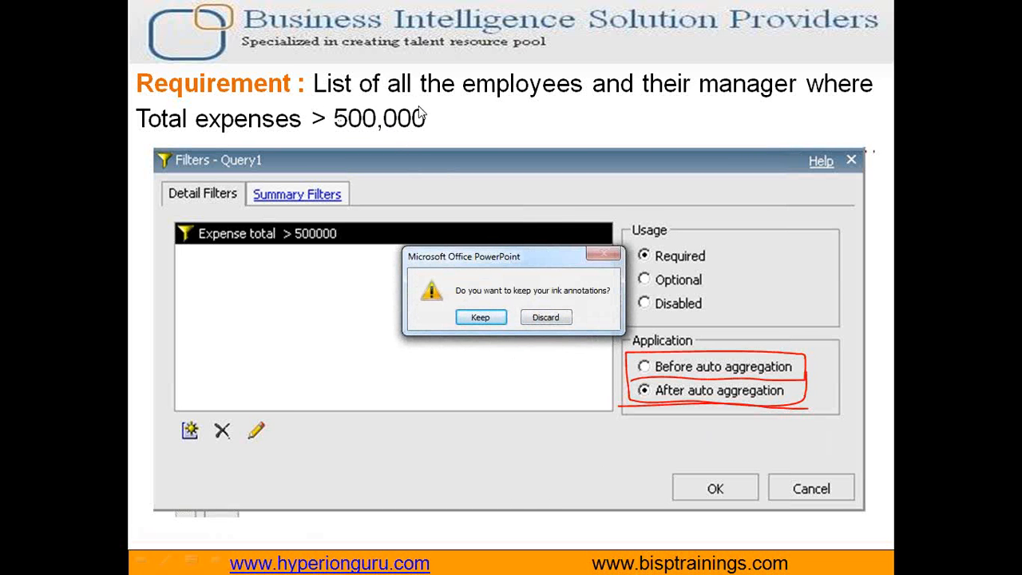
mouse_move(811, 99)
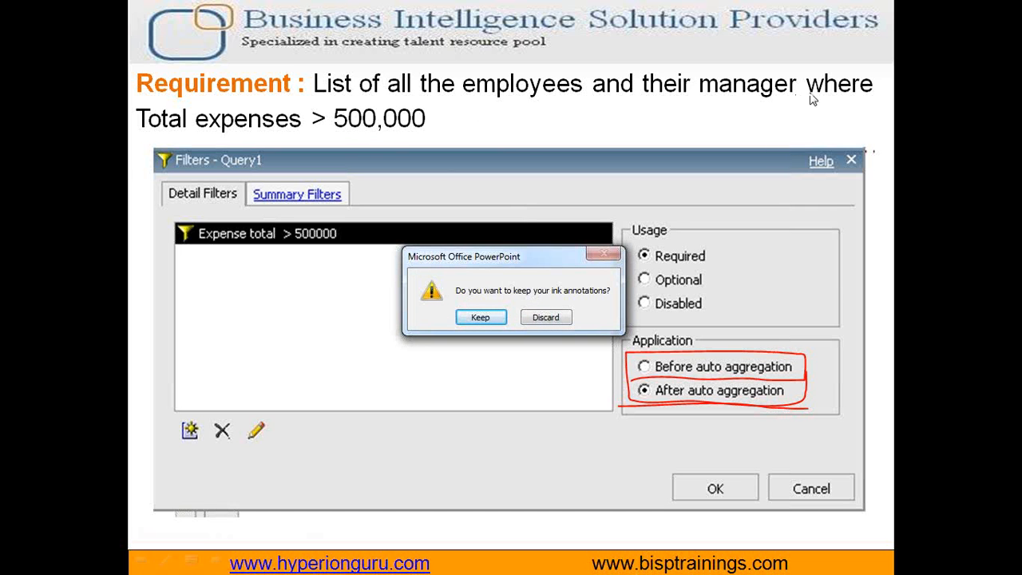
mouse_move(182, 131)
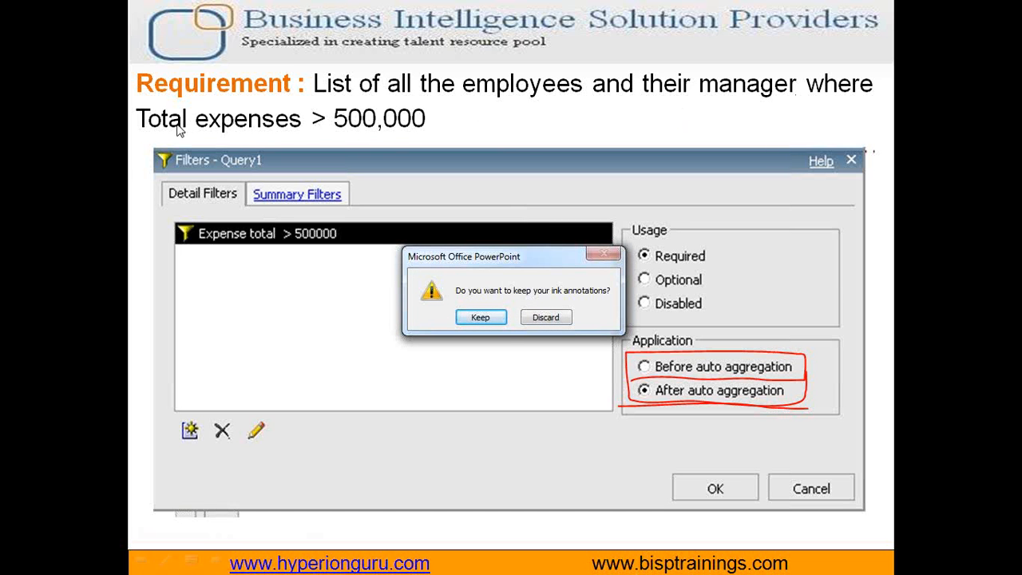
mouse_move(402, 136)
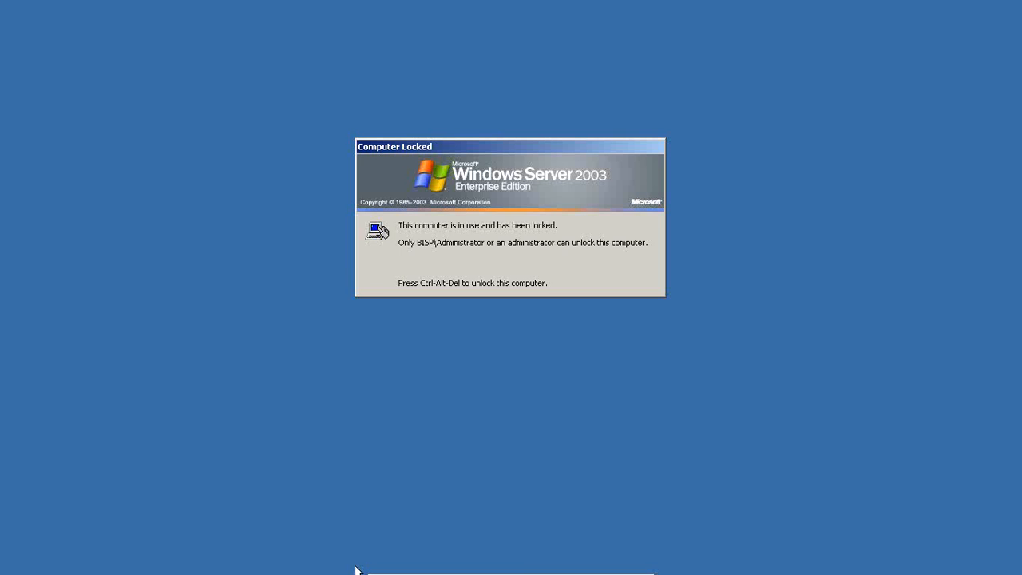
- Start a new List report, discarding the unsaved changes to the previous one
left_click(409, 565)
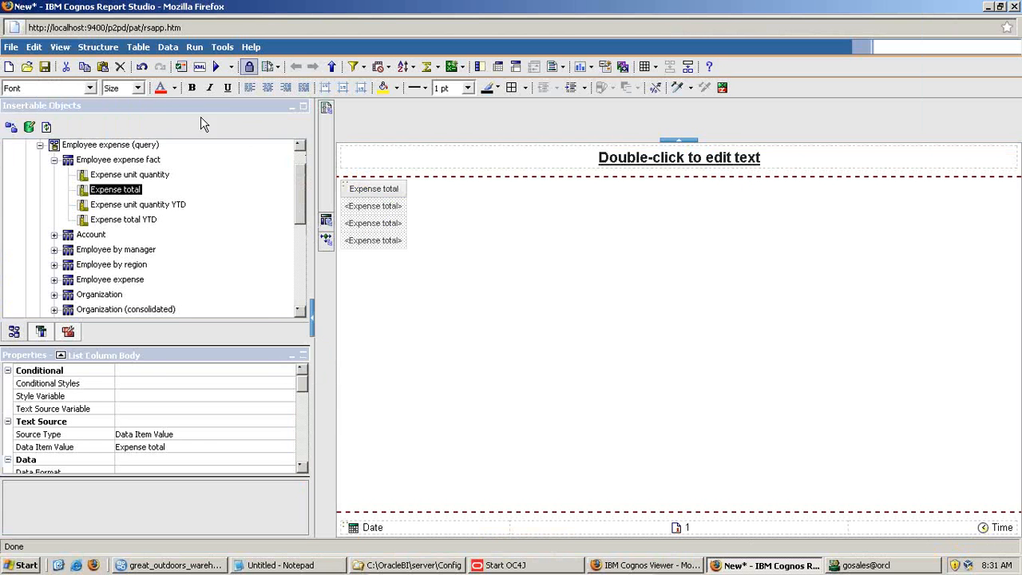
left_click(10, 67)
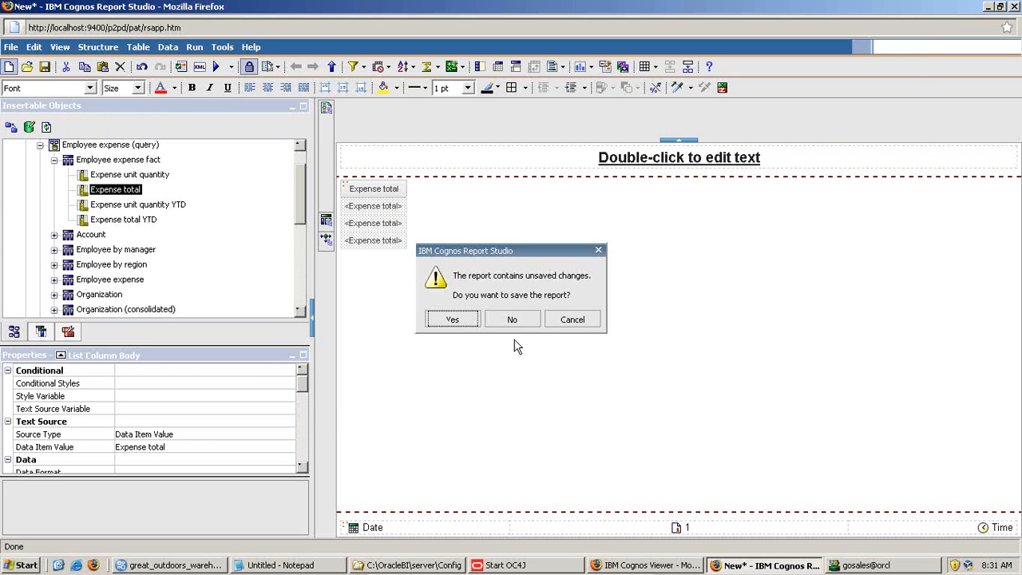
left_click(511, 319)
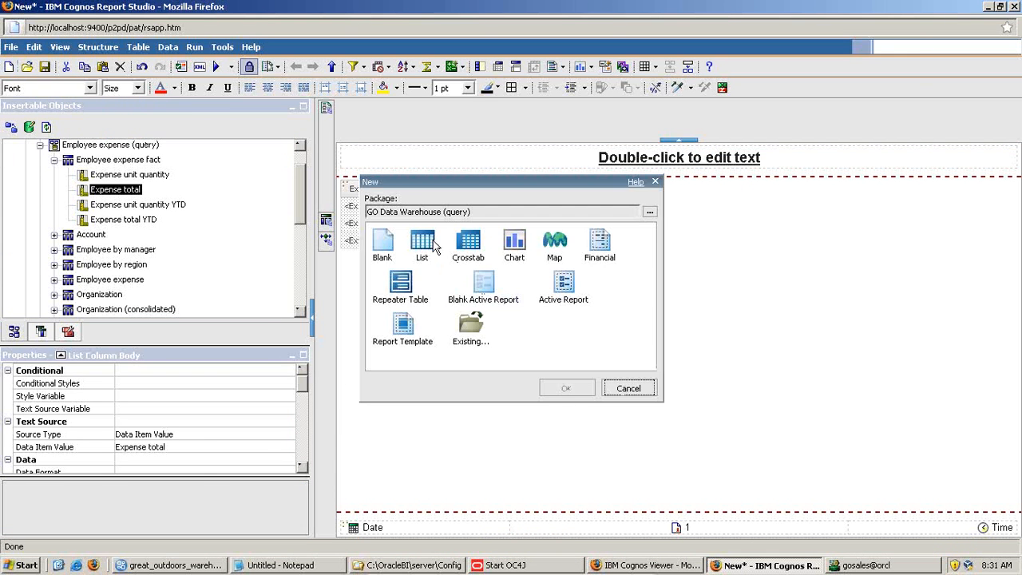
left_click(566, 388)
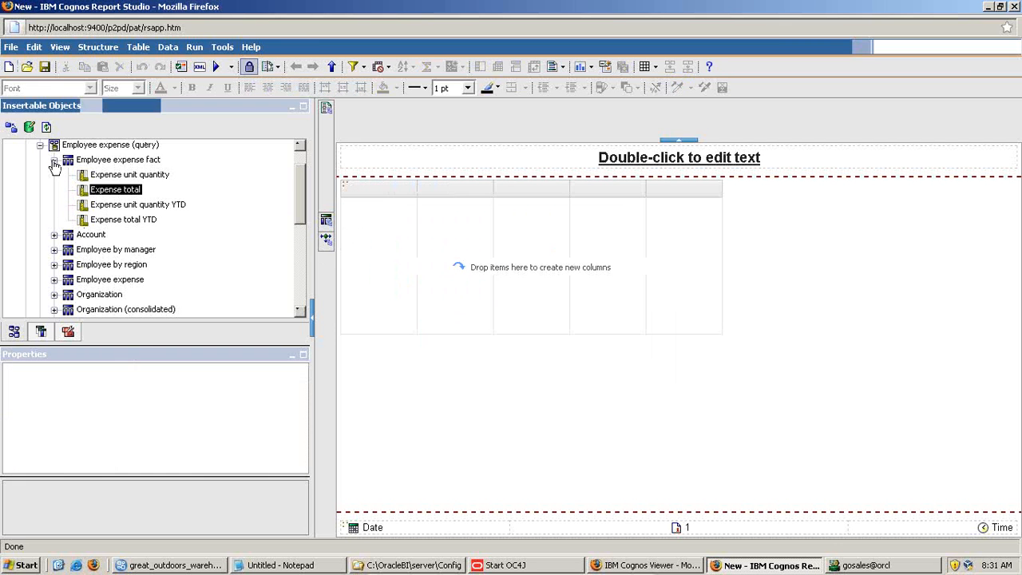
- Add First name, Level 1 manager and Expense total from the source tree as list columns
left_click(54, 160)
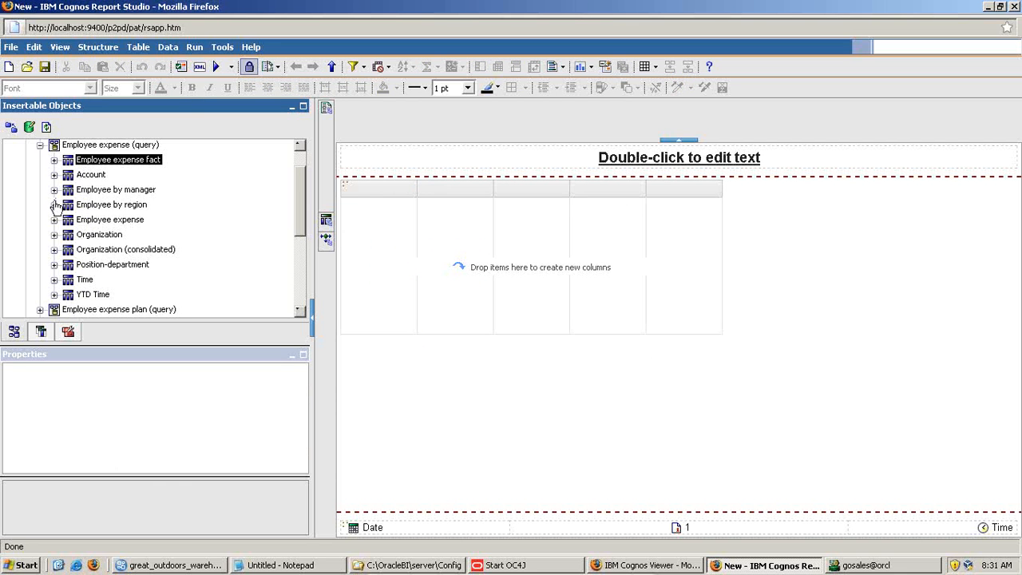
left_click(54, 204)
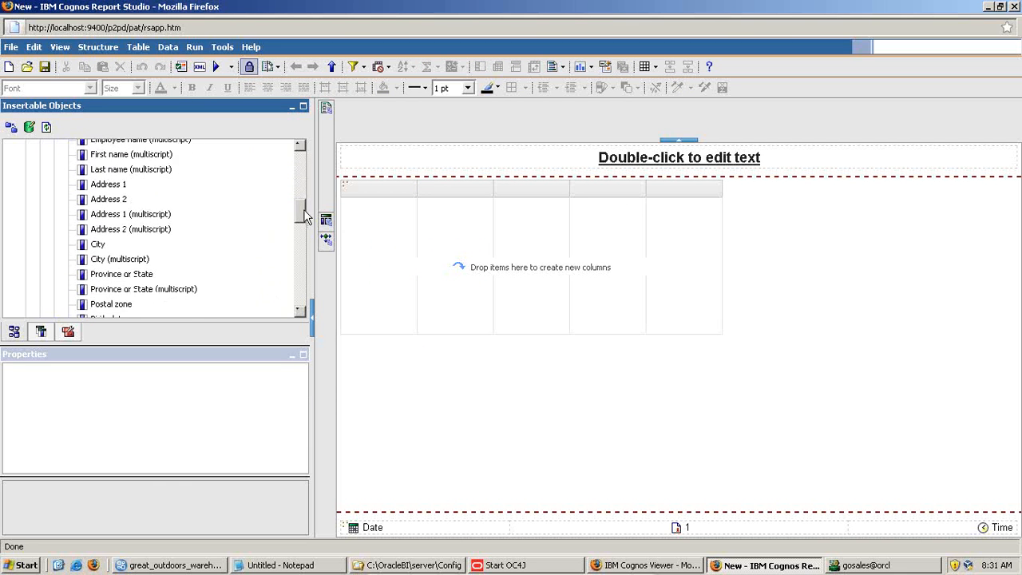
scroll("down", 3)
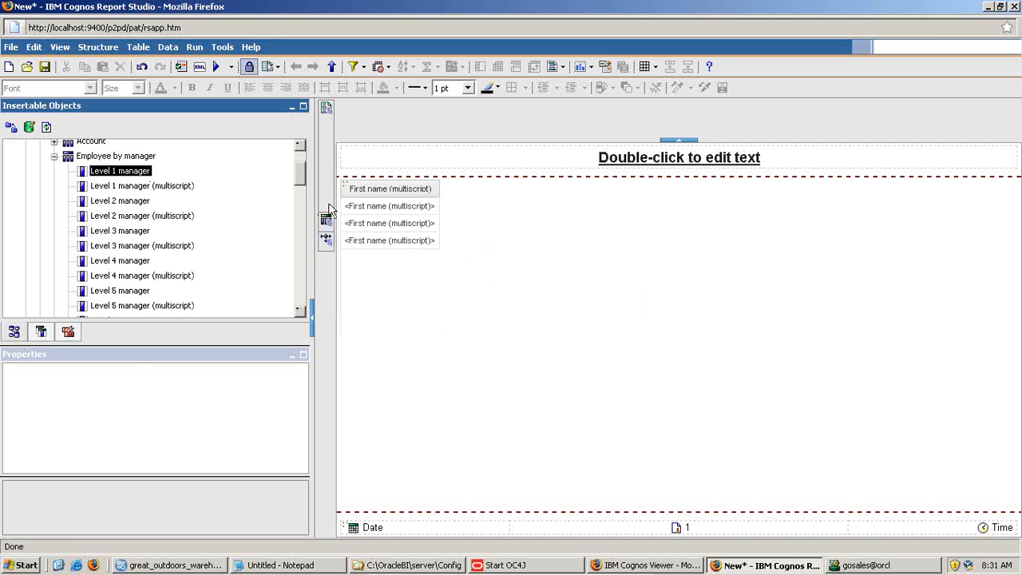
left_click_drag(120, 169, 478, 188)
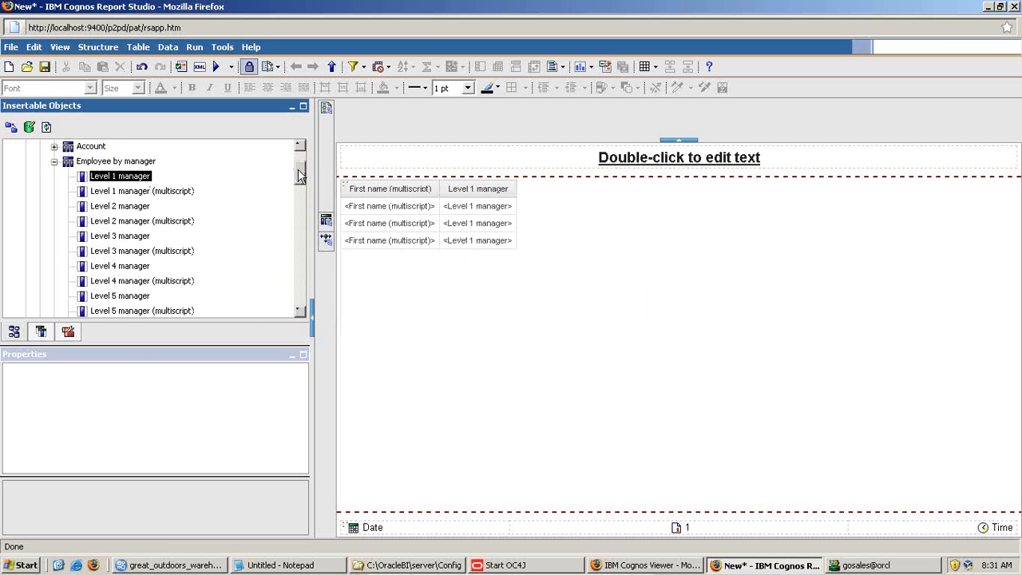
left_click(54, 161)
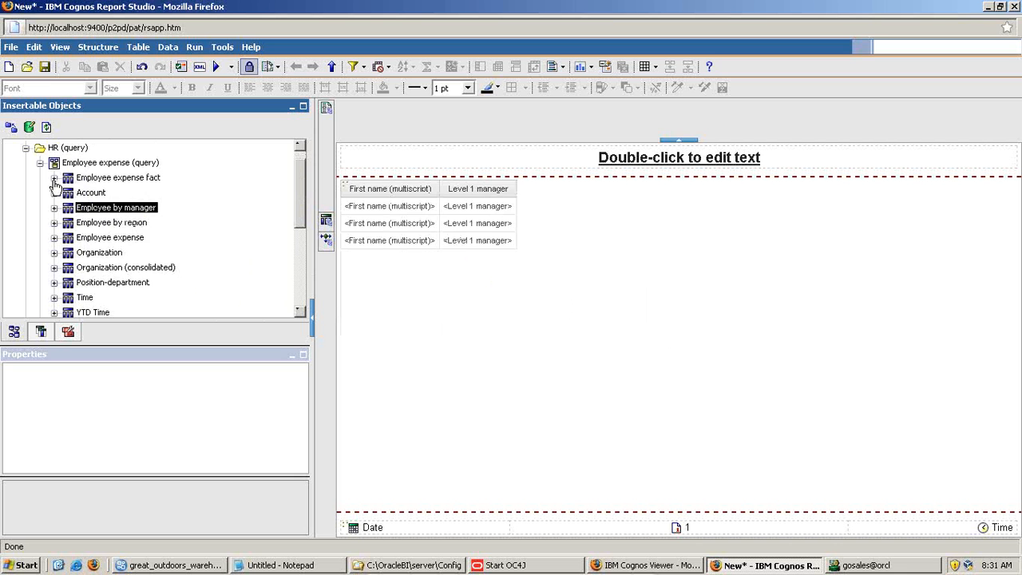
left_click(54, 177)
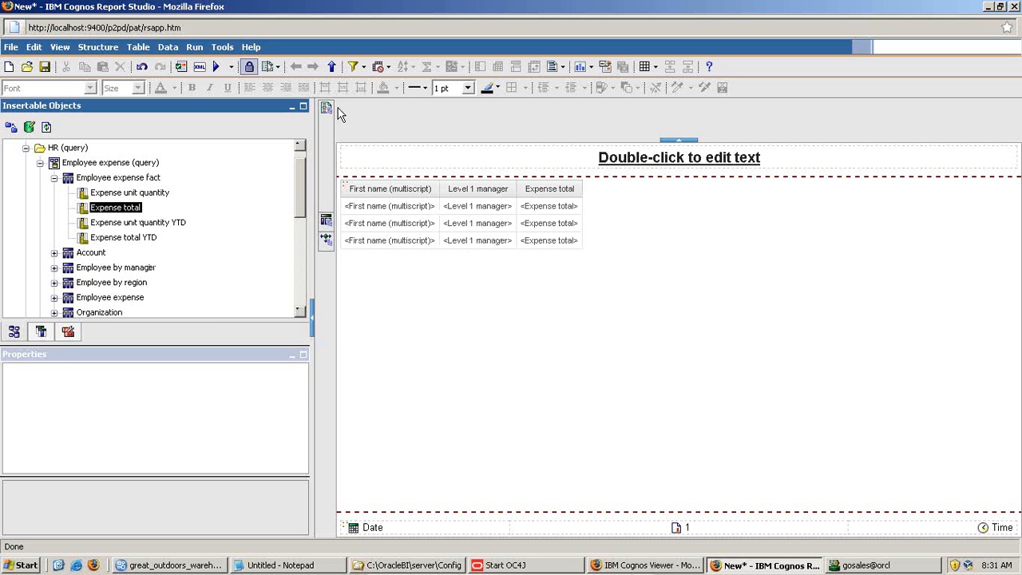
- Add a new detail filter on the Expense total item via Edit Filters
left_click(549, 224)
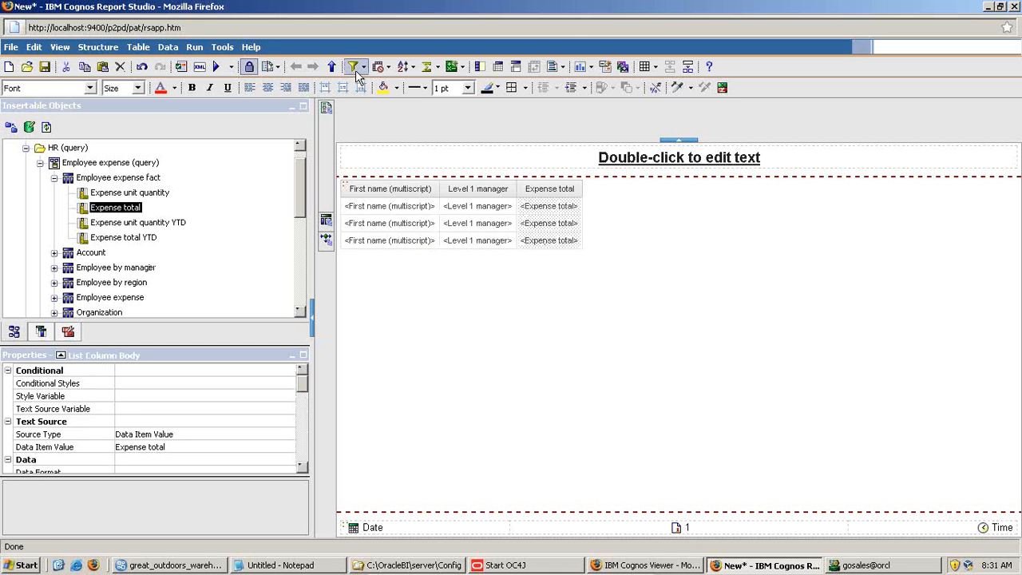
left_click(352, 67)
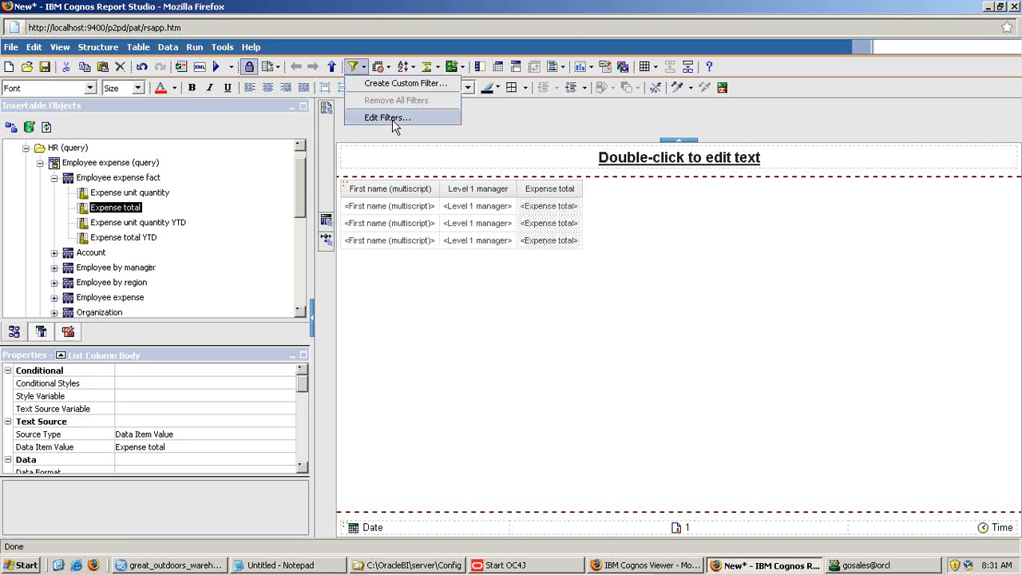
left_click(387, 118)
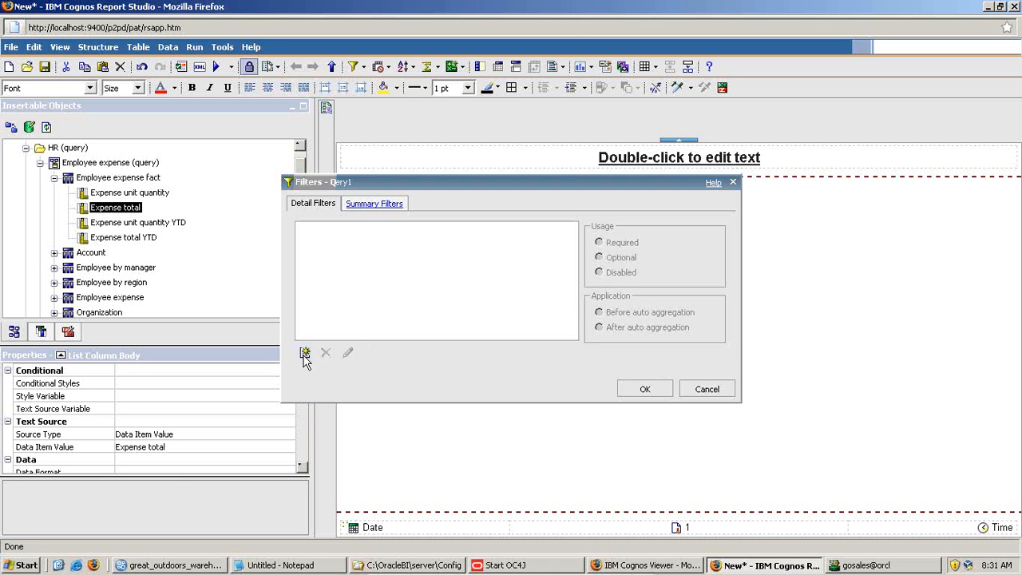
left_click(305, 353)
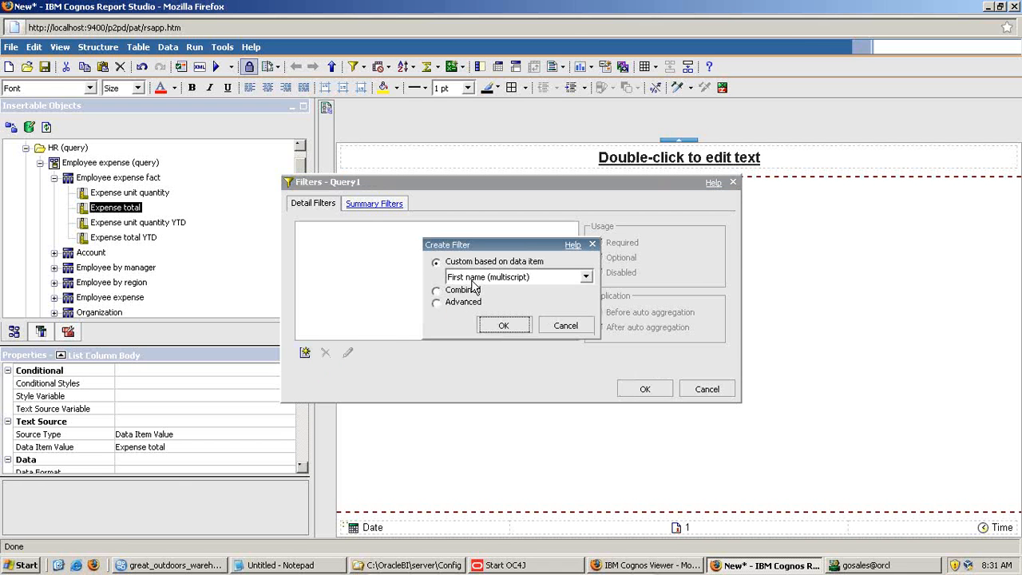
left_click(517, 276)
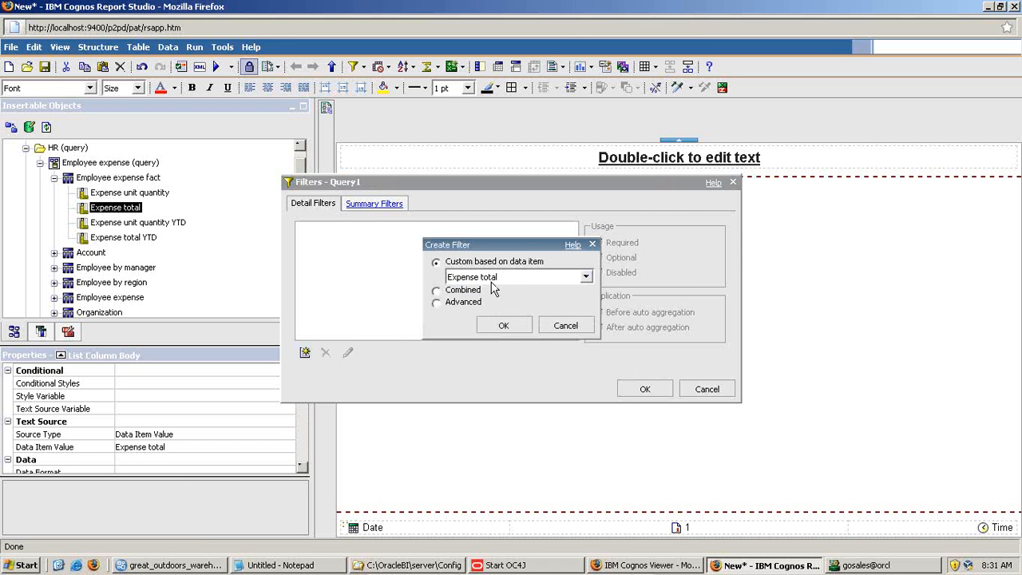
left_click(503, 326)
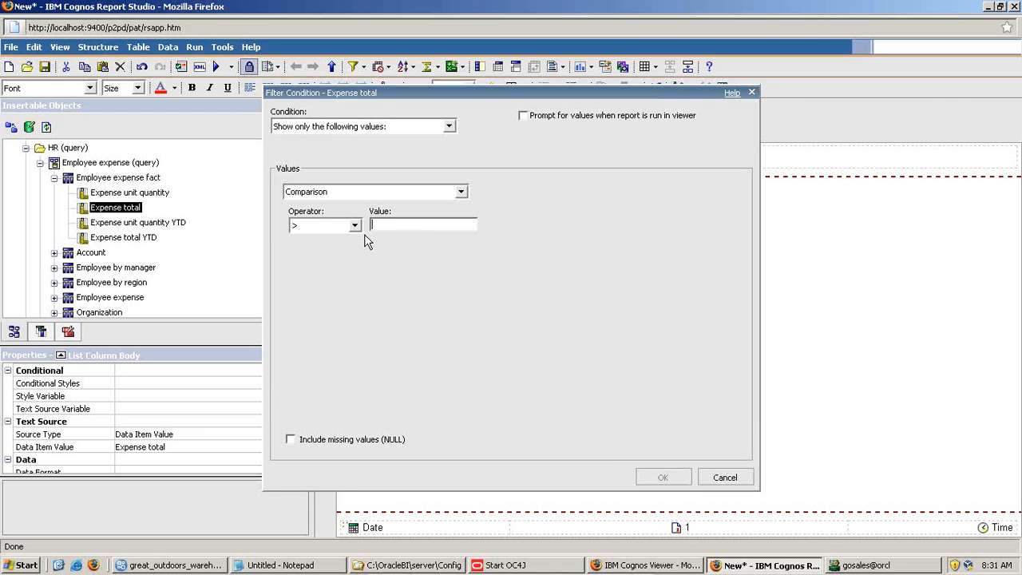
- Set the condition to Expense total > 500000, applied before auto aggregation, and confirm
type("5000")
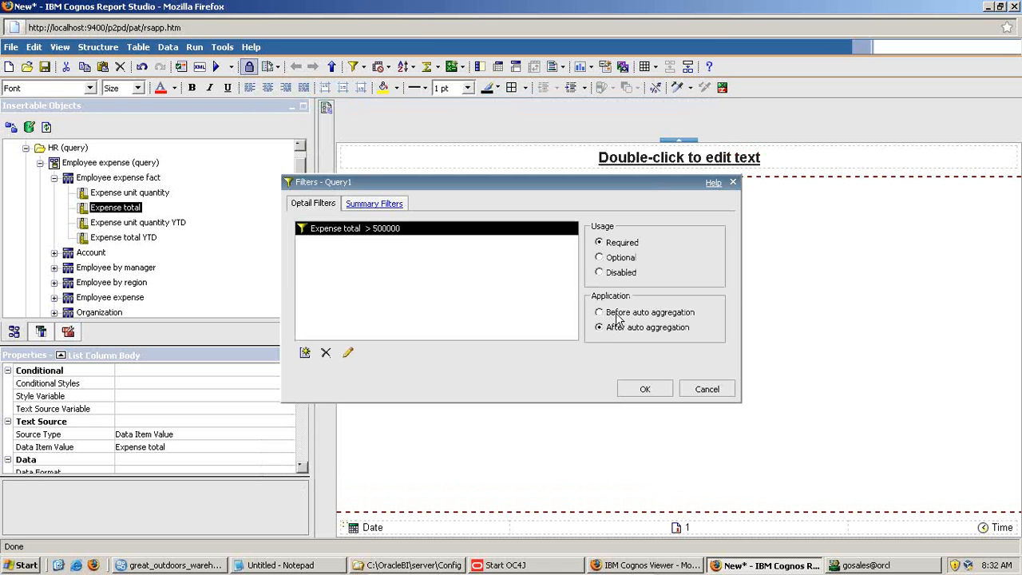
left_click(599, 311)
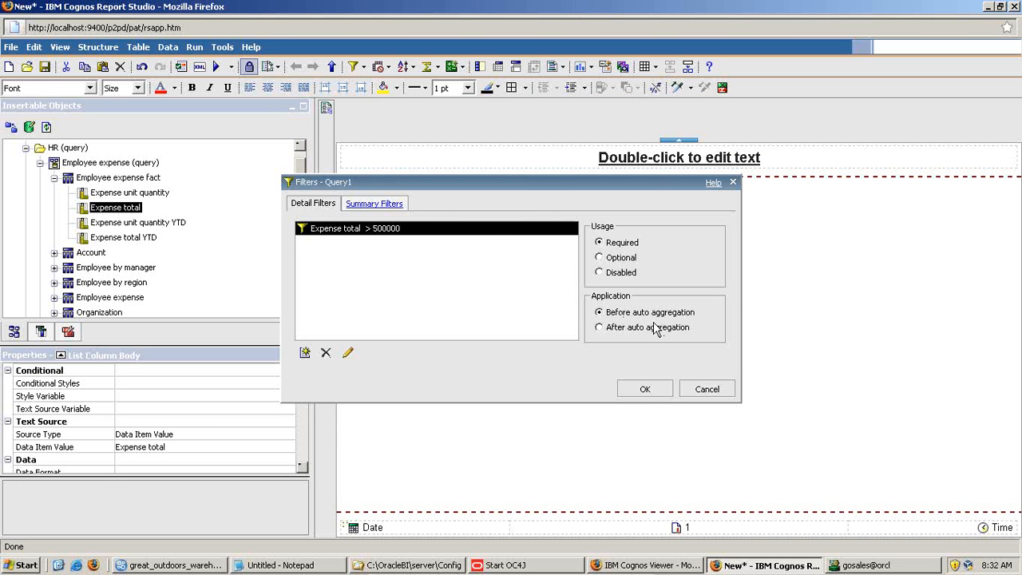
left_click(645, 388)
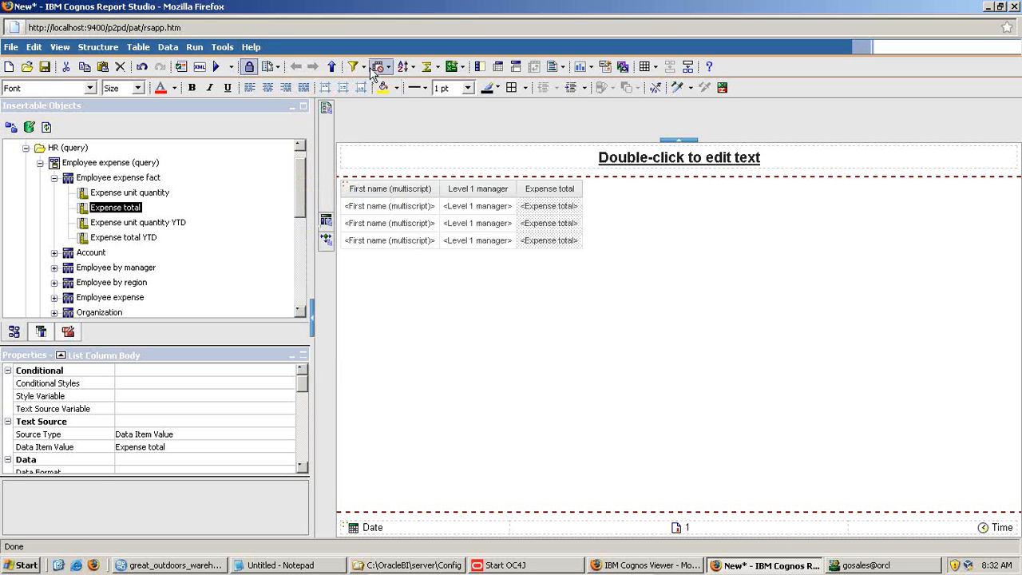
- Run the filtered report in Cognos Viewer, which returns only the column headers
left_click(193, 67)
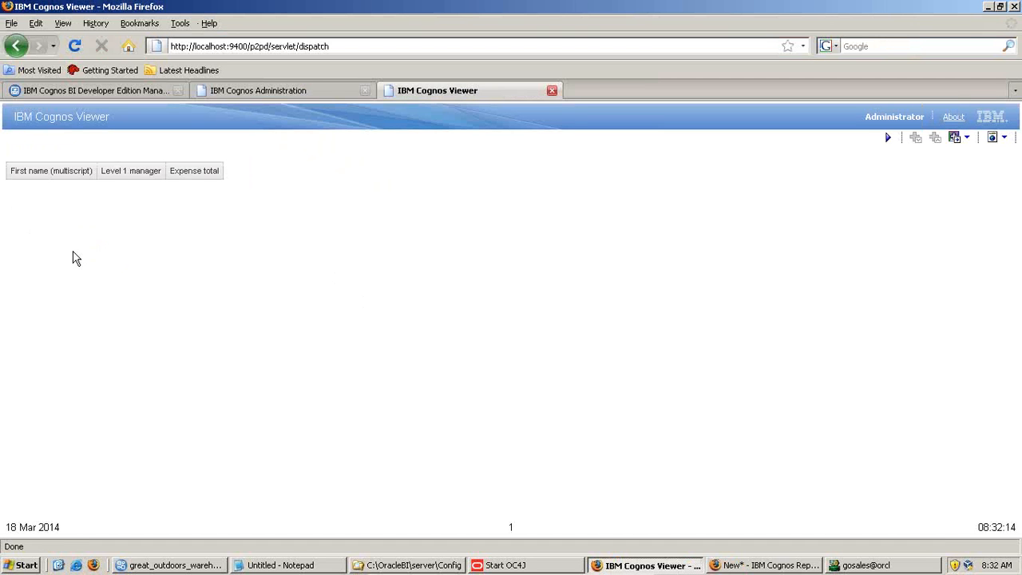
mouse_move(211, 195)
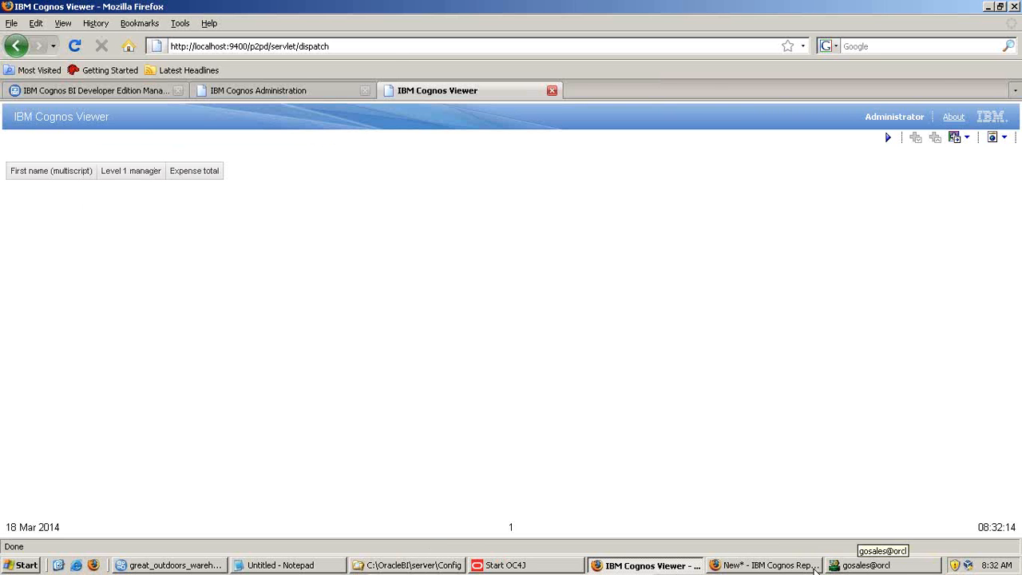
- Return to Report Studio and show the generated SQL with the WHERE condition
left_click(223, 46)
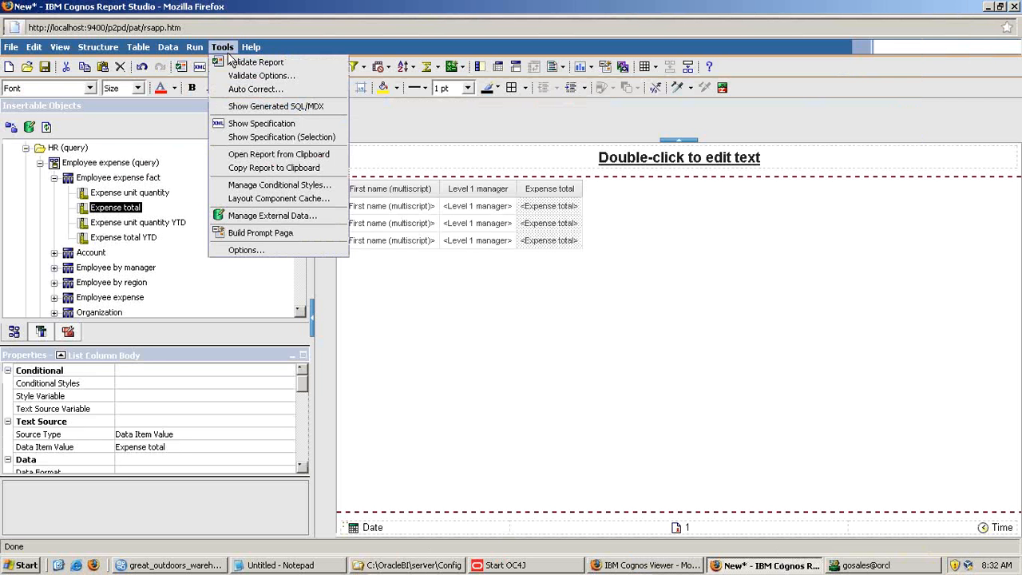
left_click(275, 105)
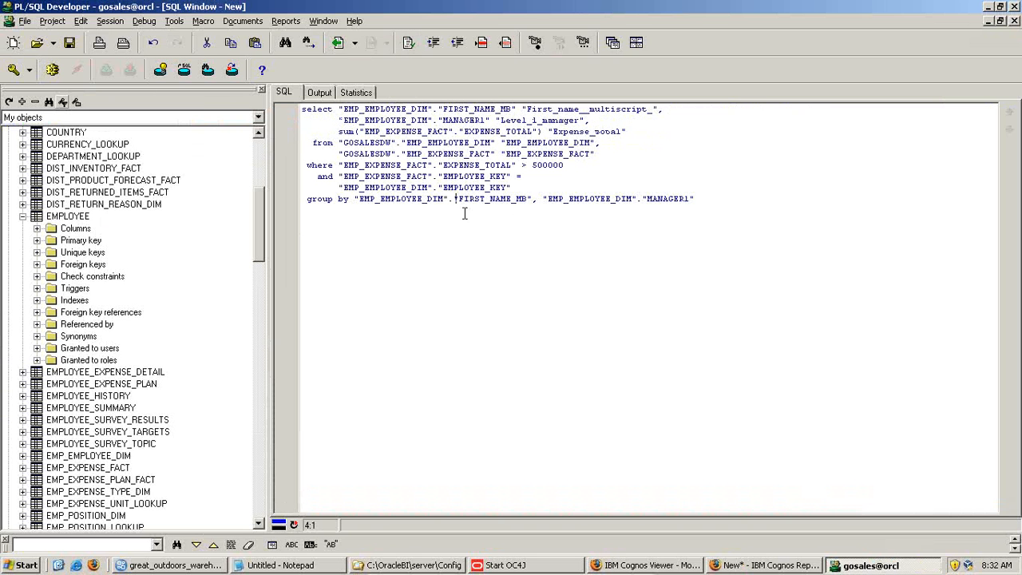
- Select and copy the before-aggregation WHERE query, then bring up the Start menu
left_click(565, 165)
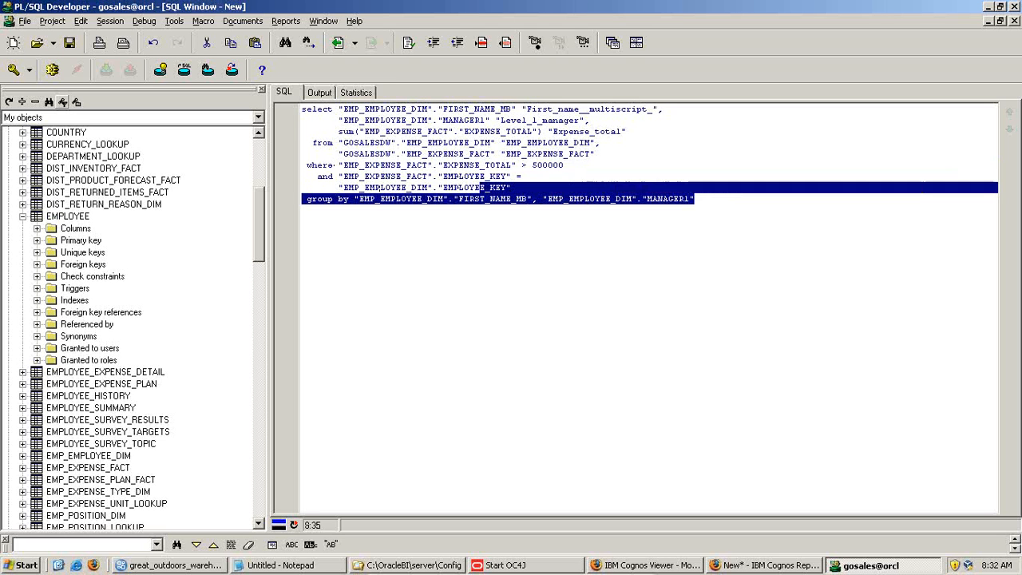
key("ctrl+a")
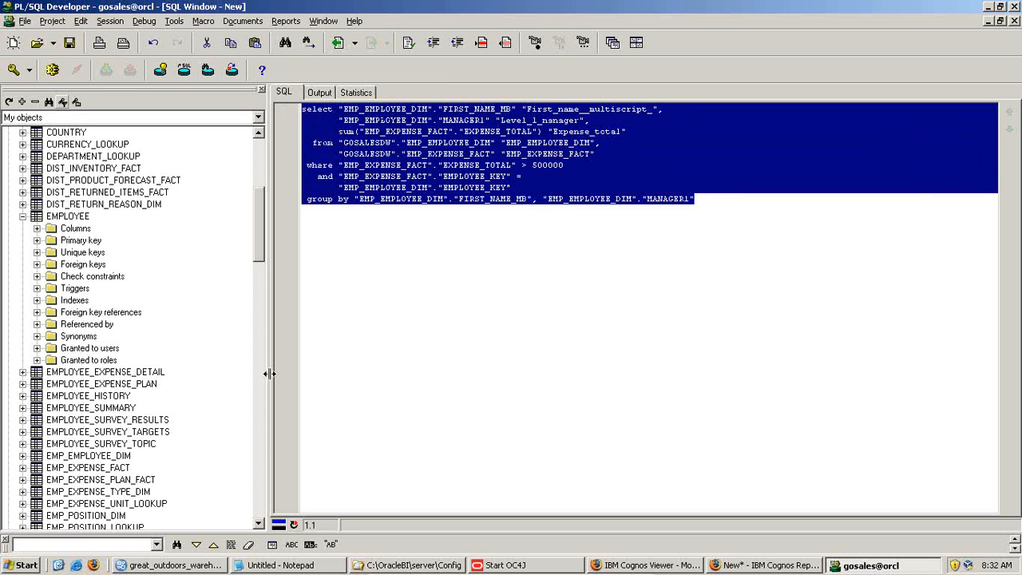
left_click(23, 565)
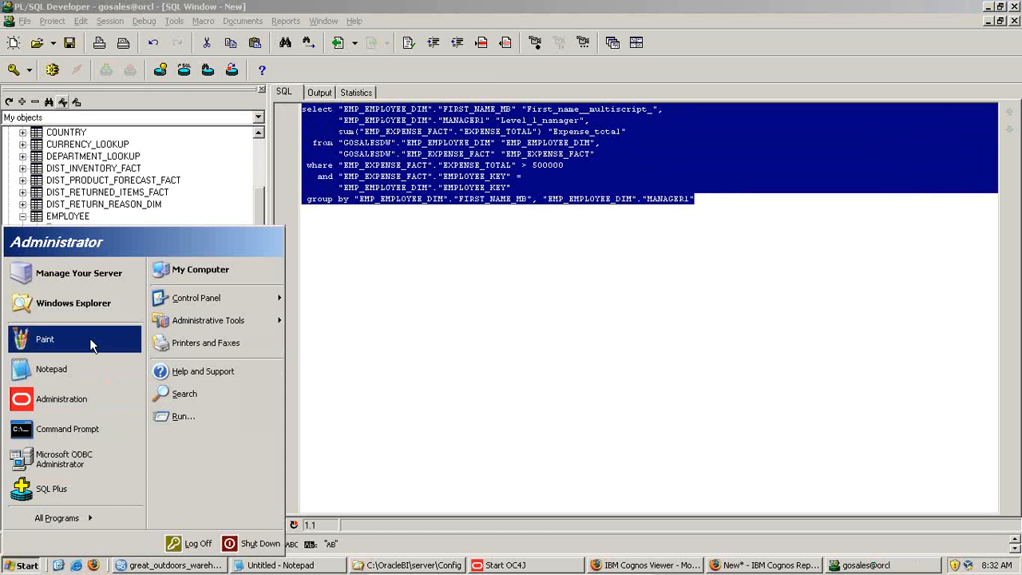
- Paste the WHERE query onto a Paint canvas and box its where line in blue
left_click(45, 338)
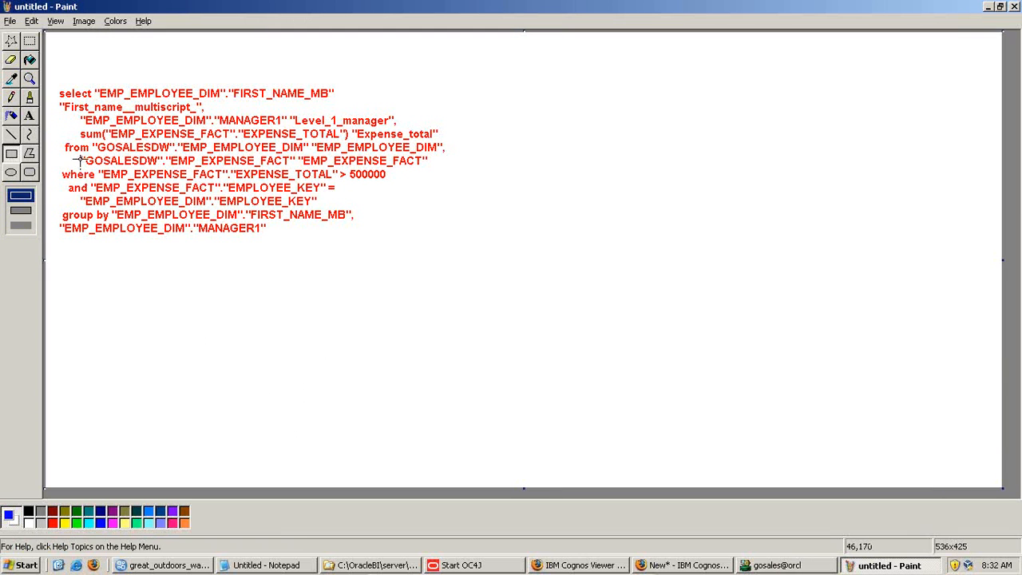
left_click_drag(62, 168, 286, 182)
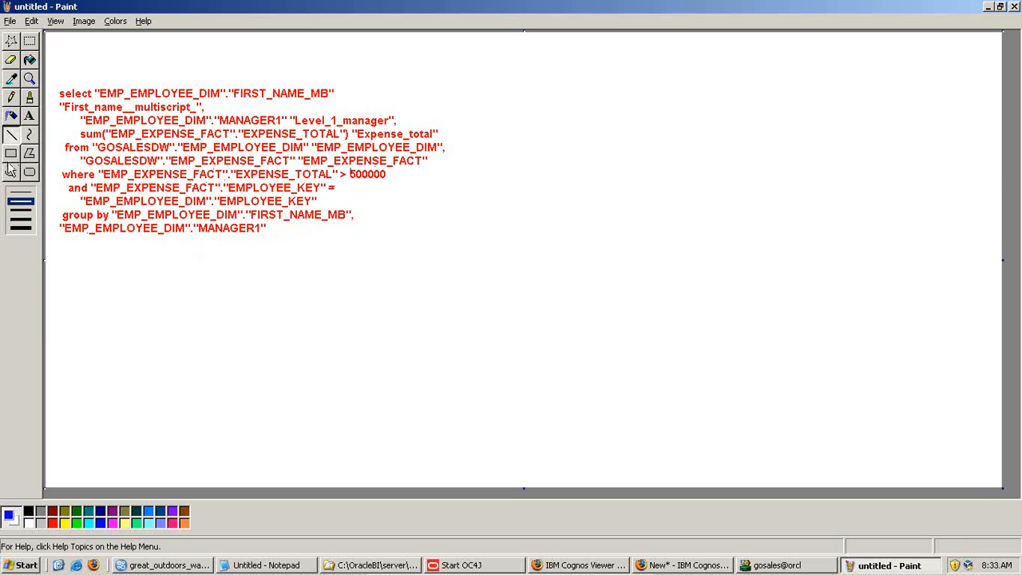
left_click(11, 153)
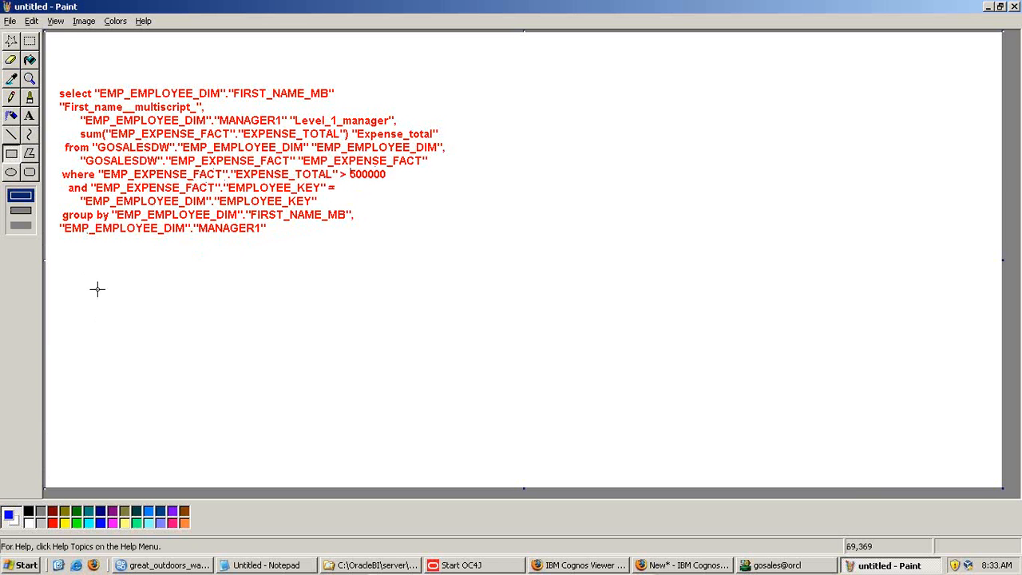
left_click_drag(61, 156, 303, 195)
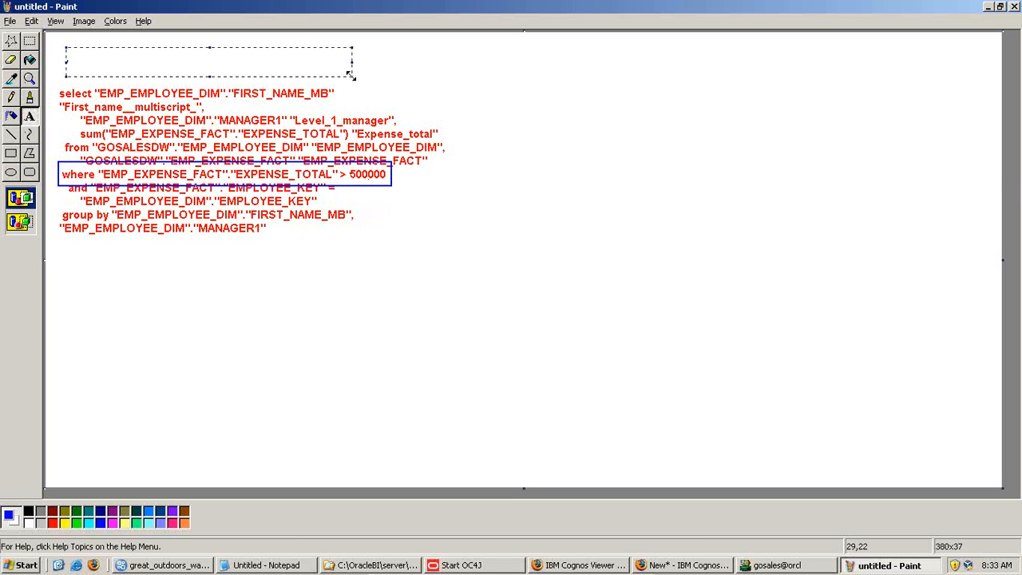
- Label the boxed query 'Before Aggregate' and return to Report Studio
type("Before Aggrega")
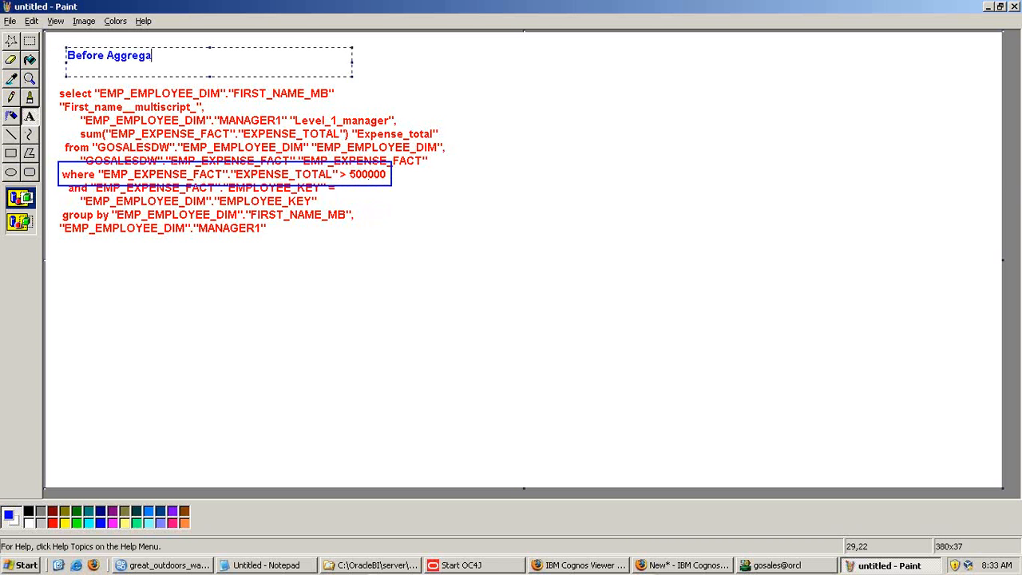
type("te")
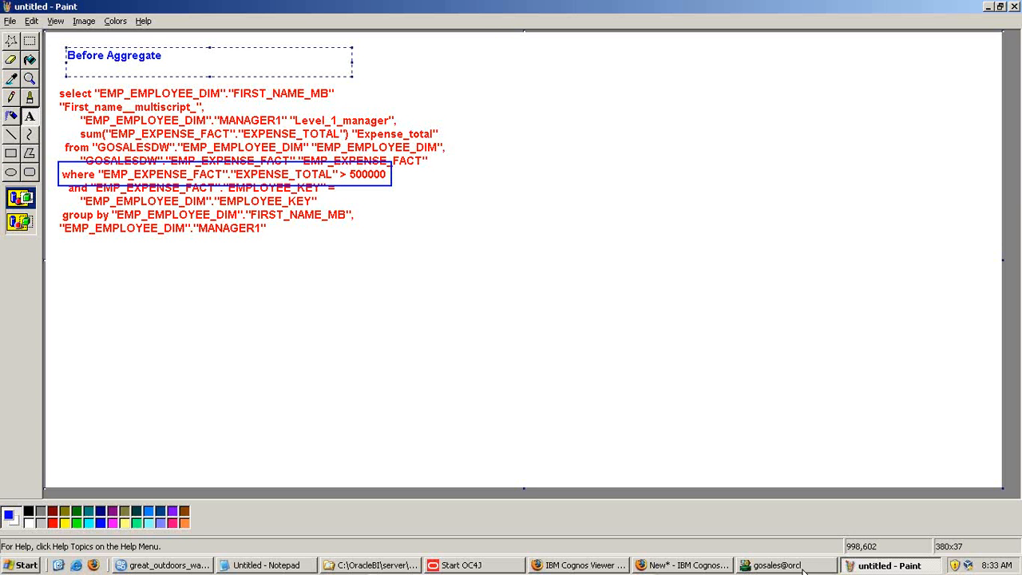
mouse_move(578, 565)
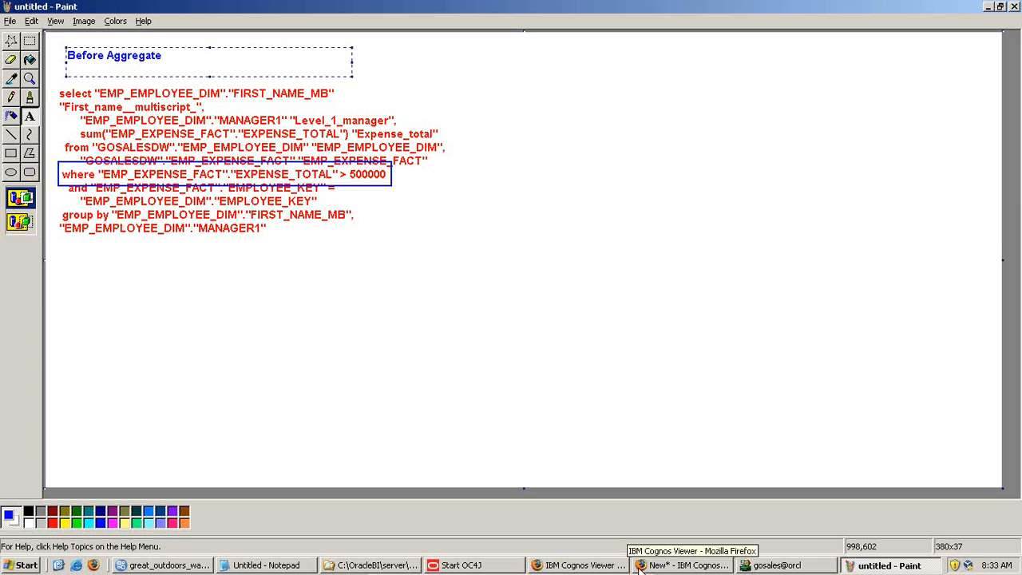
left_click(683, 566)
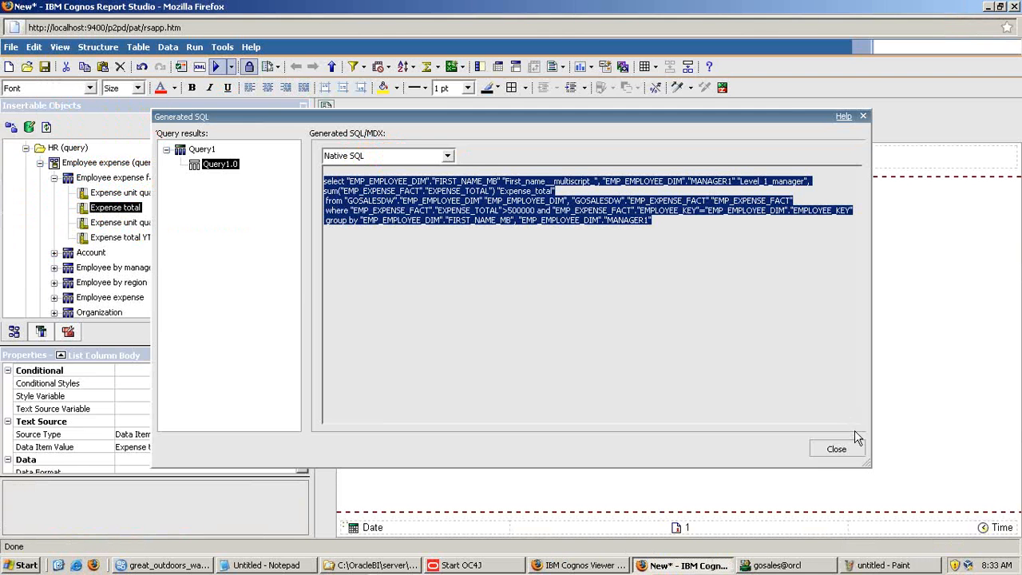
- Switch the Expense total > 500000 filter to After auto aggregation and confirm
left_click(836, 449)
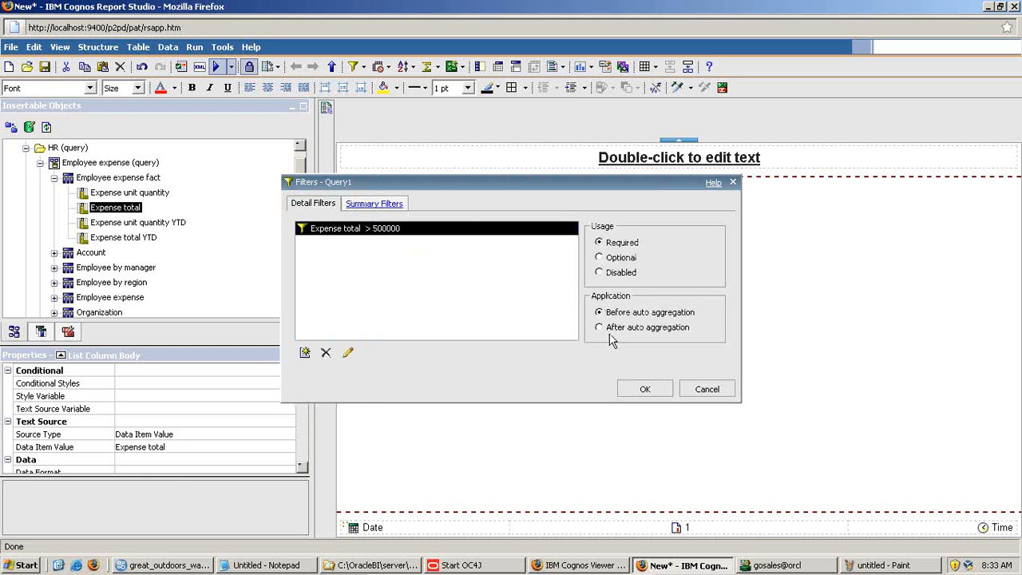
left_click(599, 327)
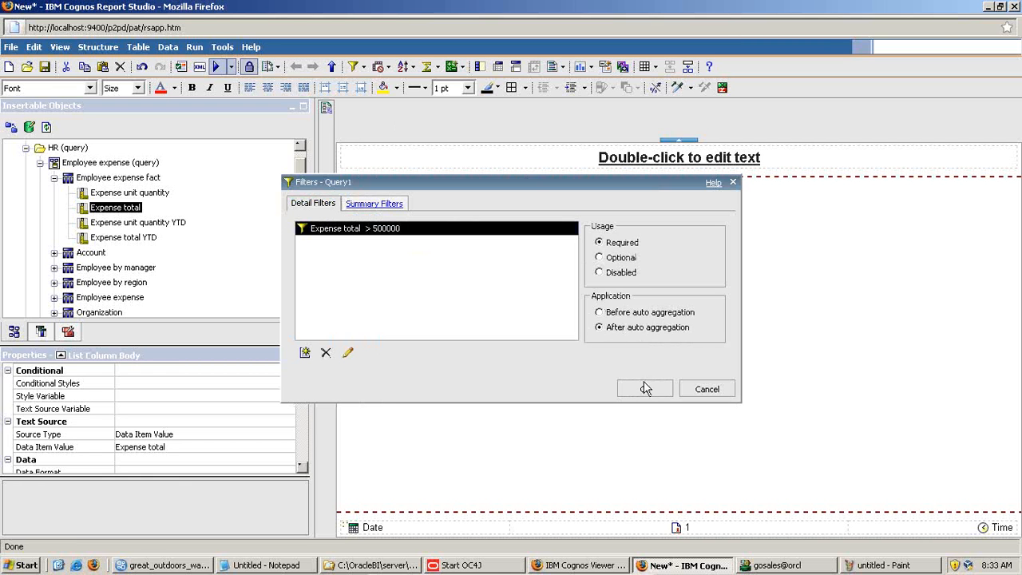
left_click(645, 390)
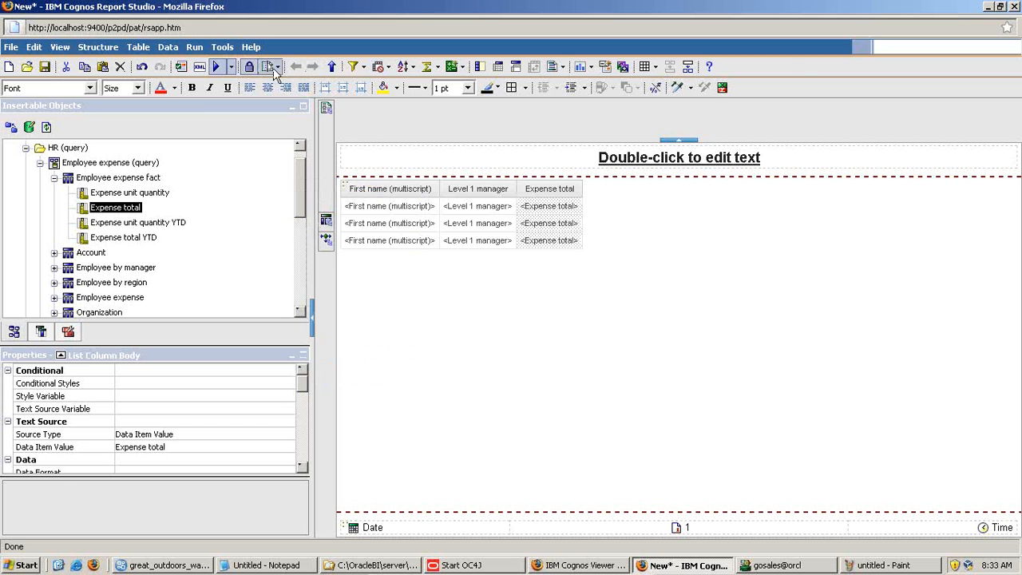
- Rerun the report, now returning rows with Expense totals above 500,000
left_click(214, 67)
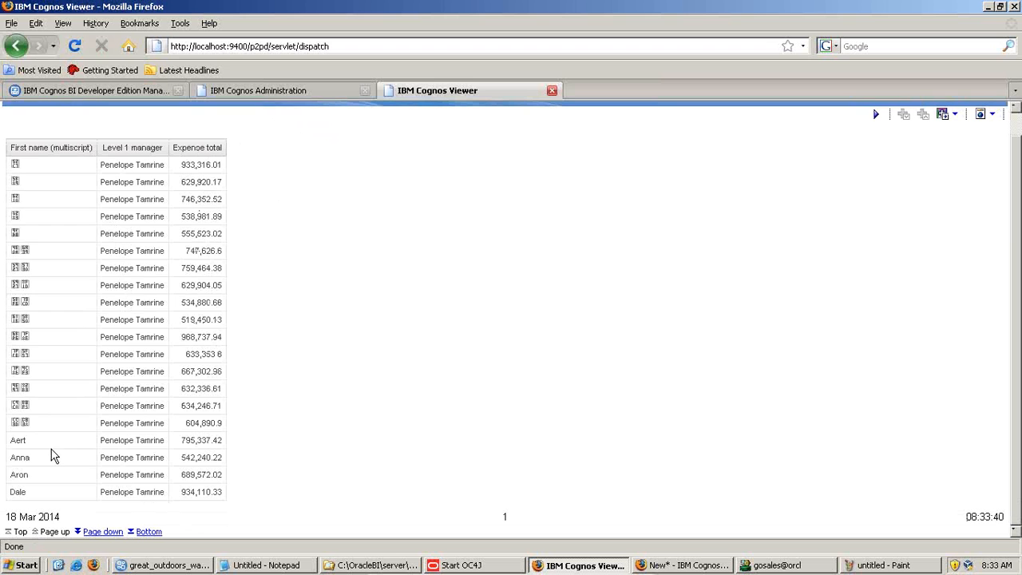
mouse_move(185, 479)
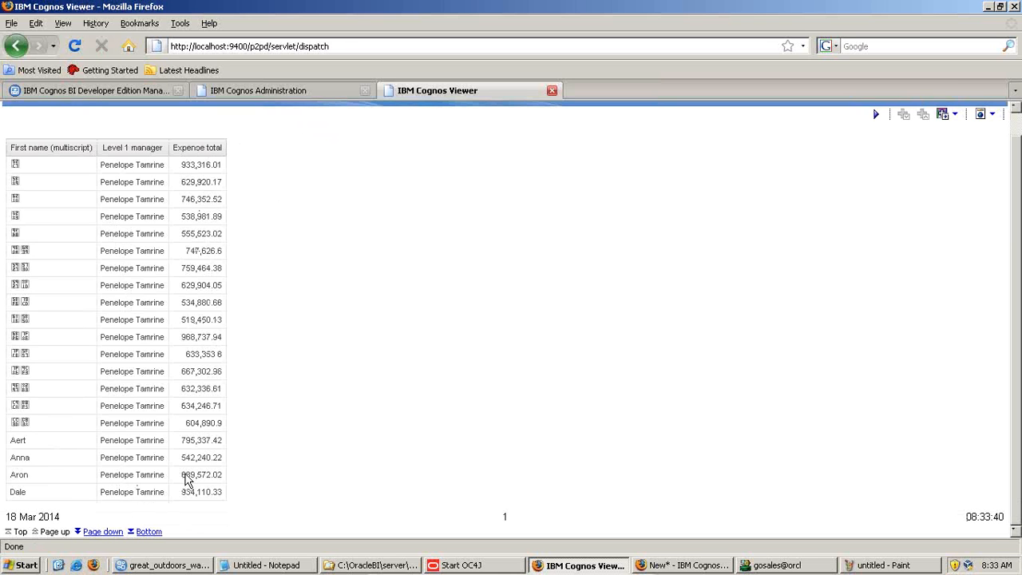
mouse_move(196, 486)
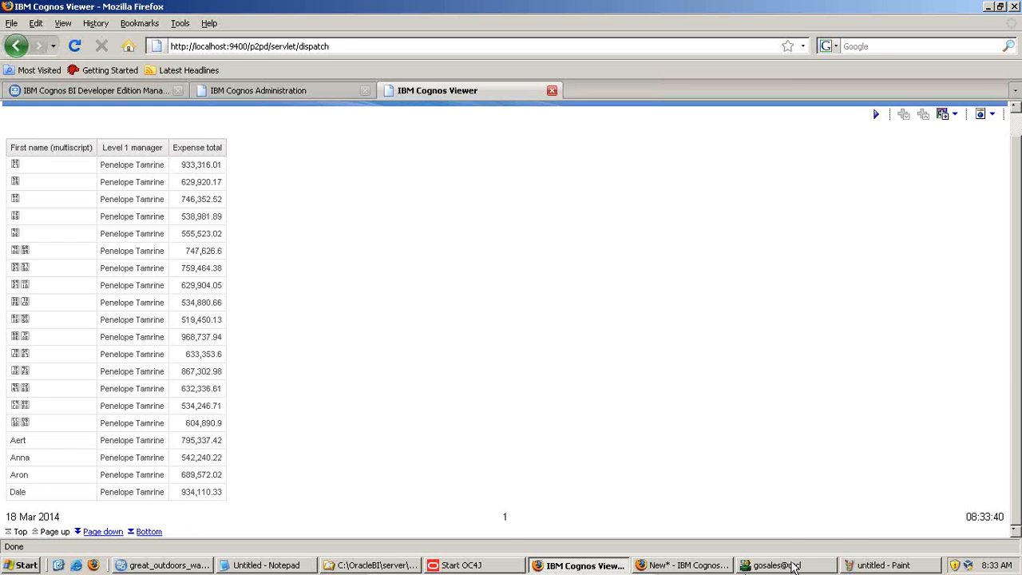
mouse_move(683, 565)
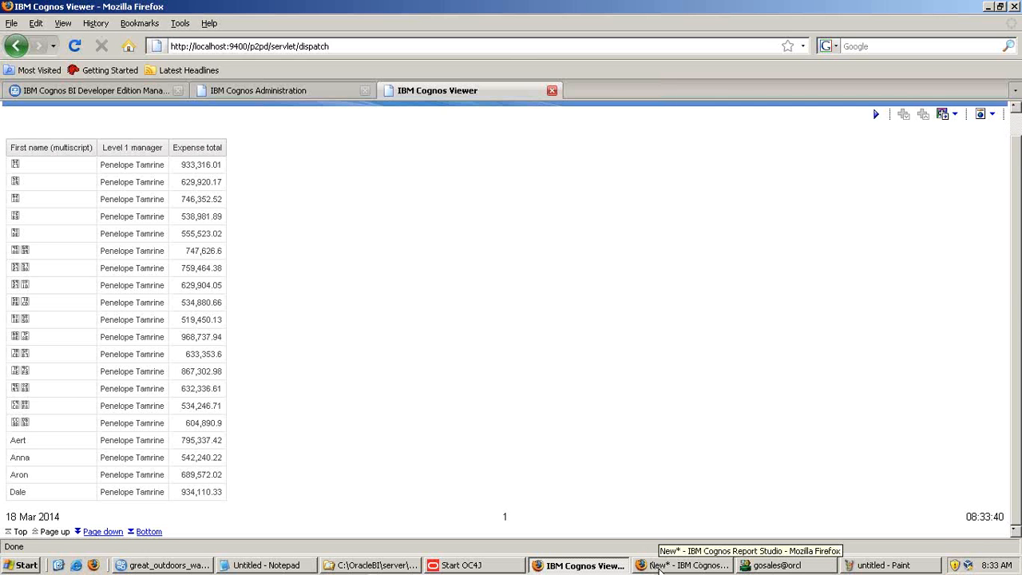
- Show the regenerated SQL ending with having sum(EXPENSE_TOTAL) > 500000 and pick it to copy
left_click(222, 47)
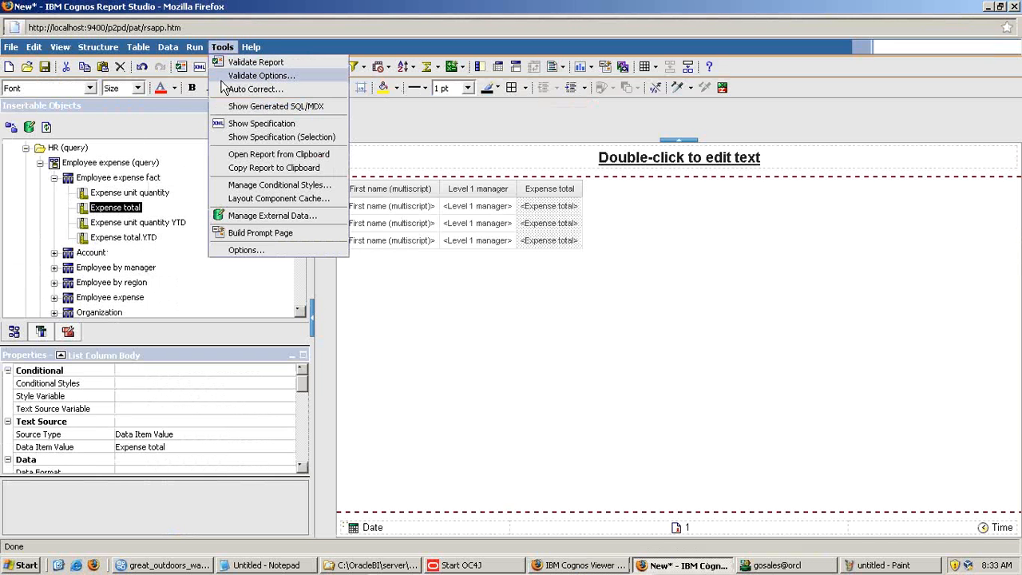
left_click(275, 106)
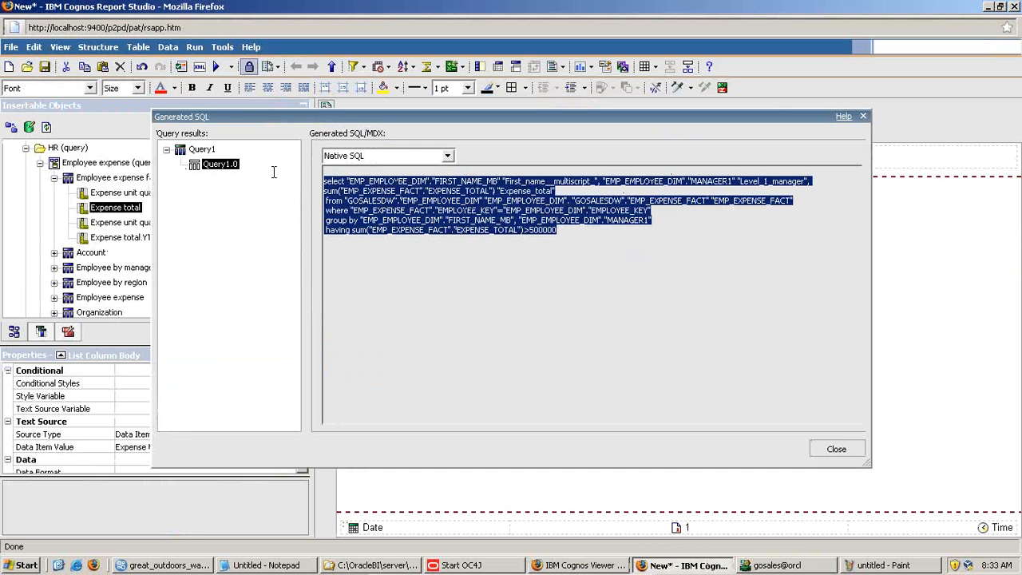
left_click(836, 447)
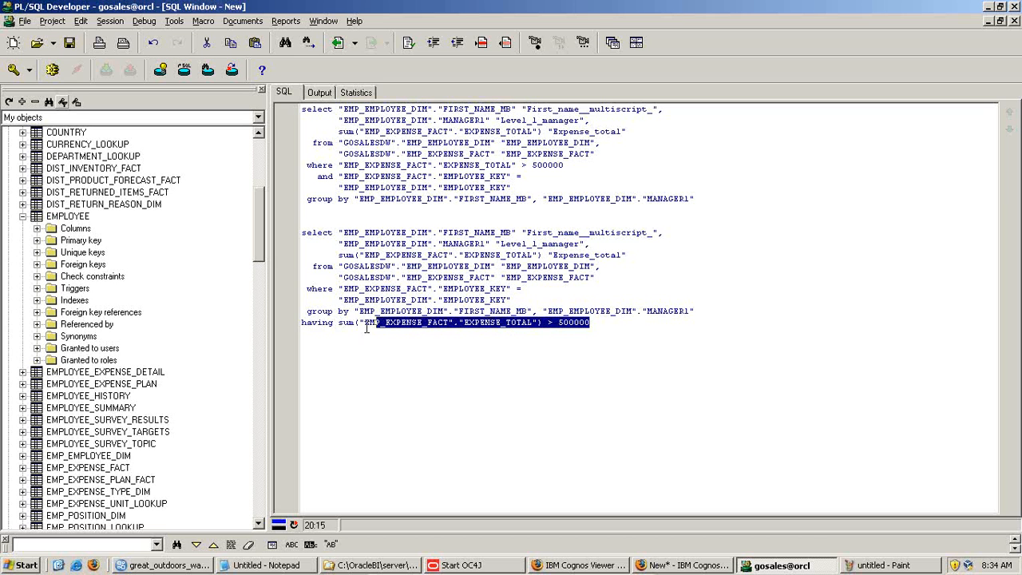
- Inspect the HAVING line and Expense_total alias, then execute both queries, getting ORA-00933
left_click(302, 322)
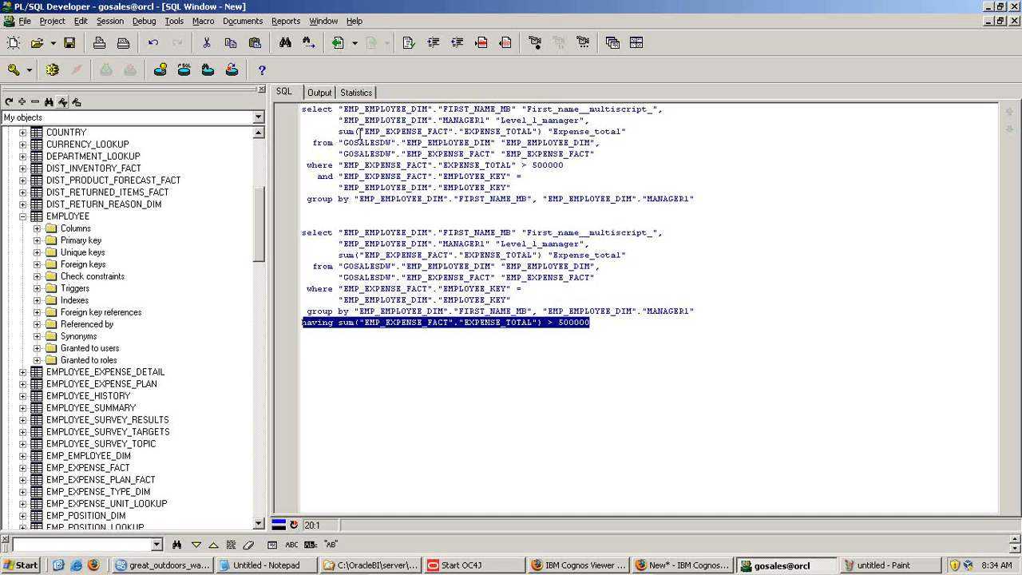
left_click(407, 254)
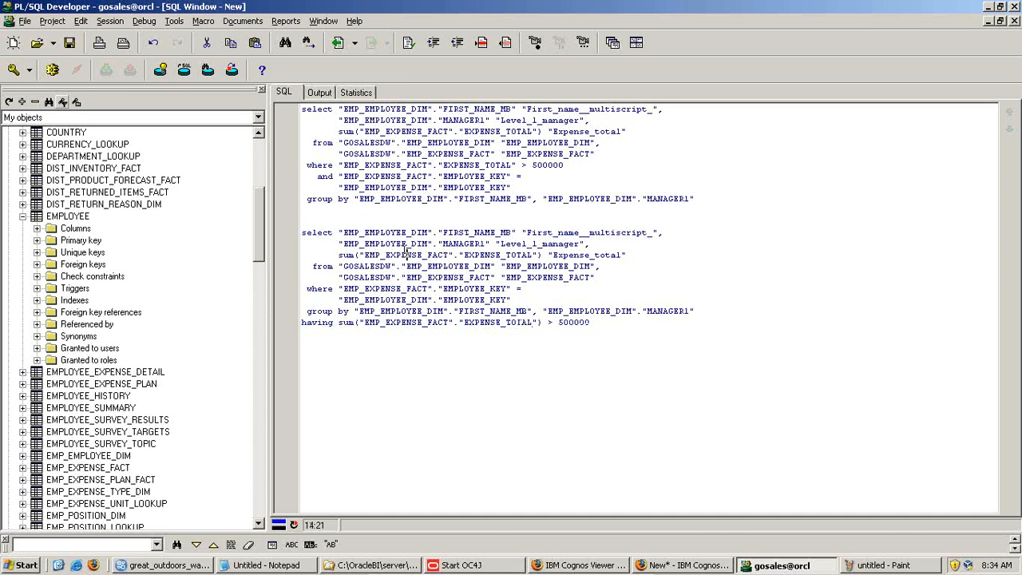
double_click(588, 254)
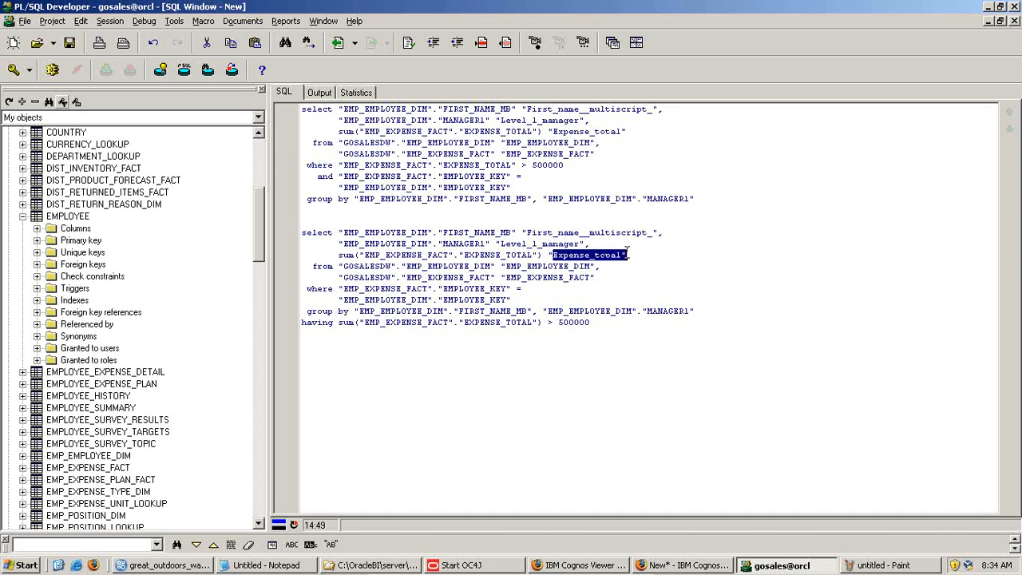
left_click(304, 164)
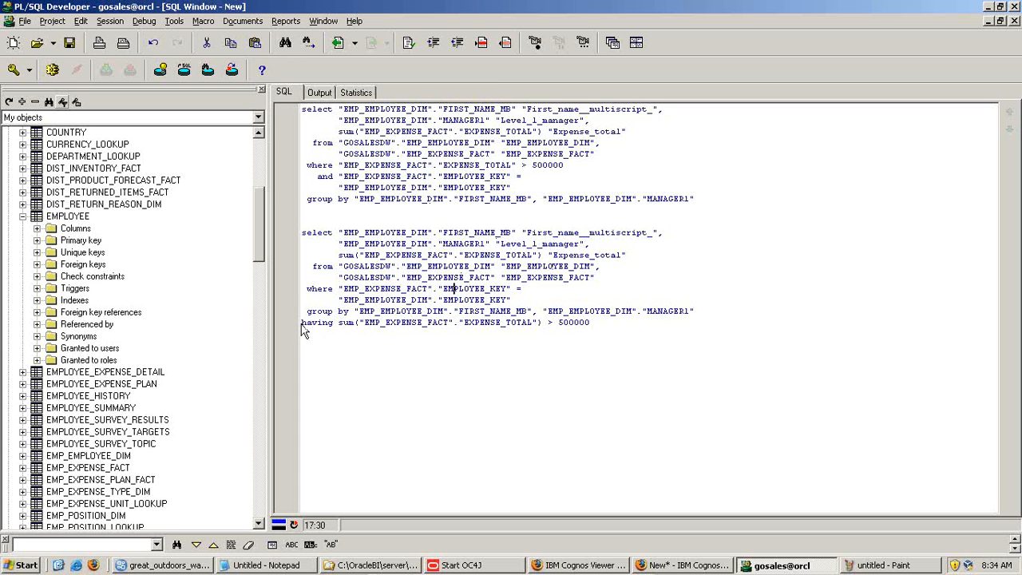
left_click(588, 323)
type(";")
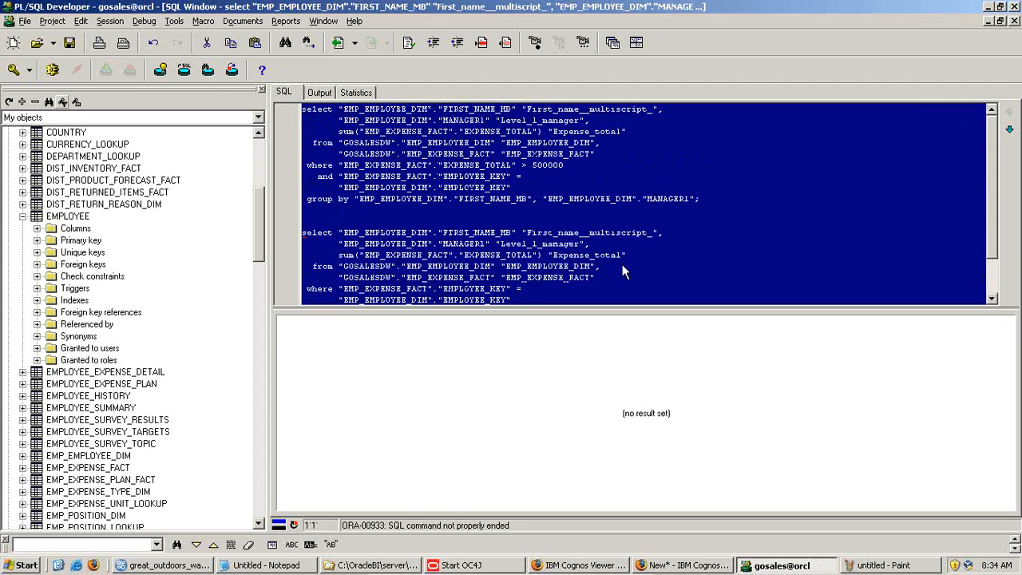
- Run the HAVING-clause query alone to list its 13 rows, then return to the Paint canvas
left_click(405, 42)
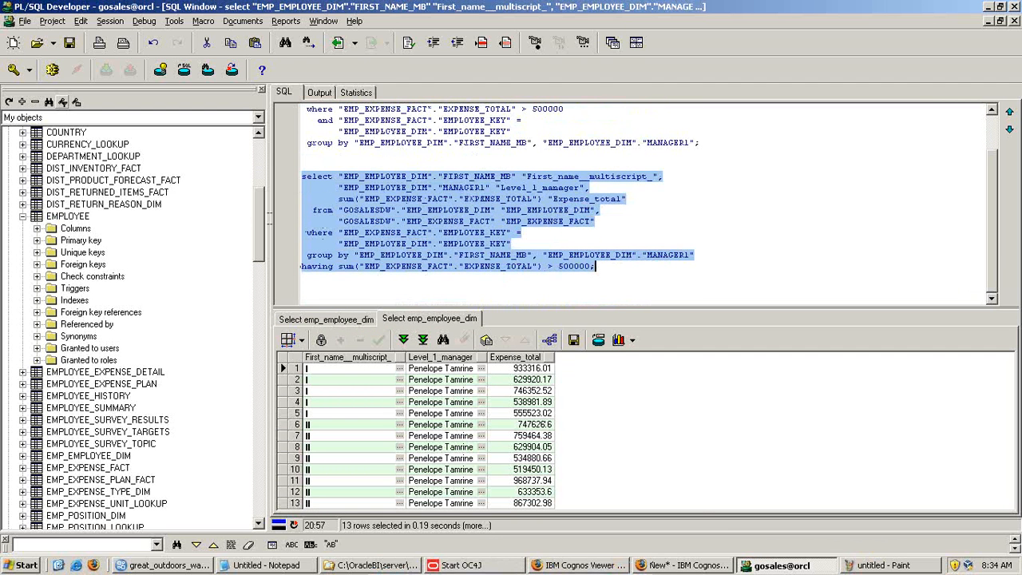
left_click_drag(302, 175, 594, 265)
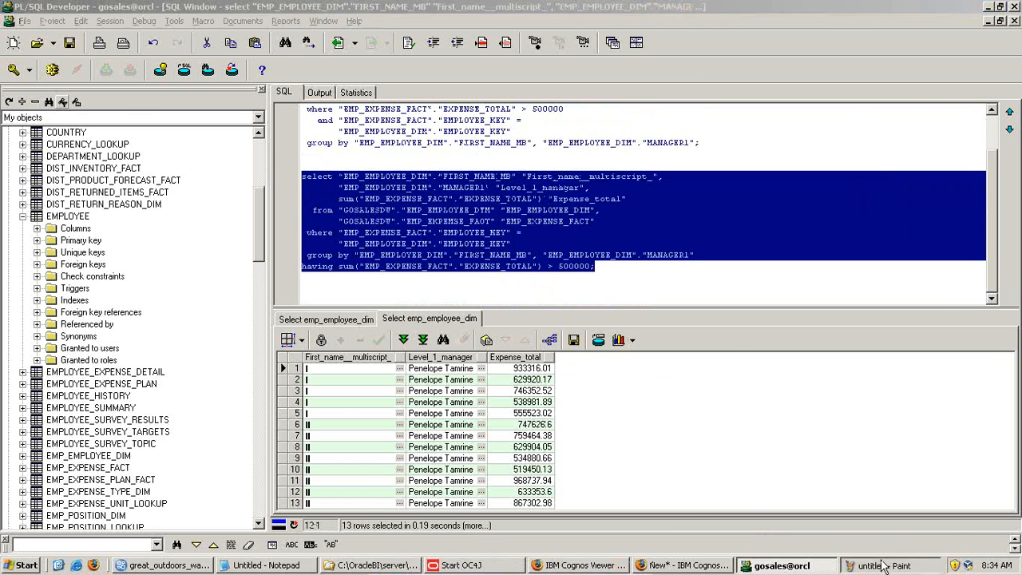
left_click(865, 565)
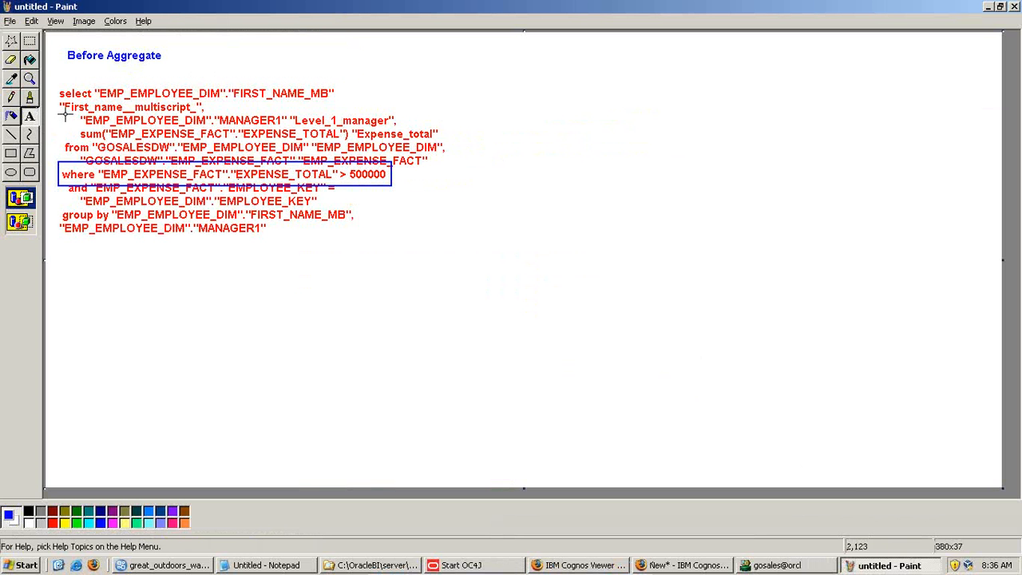
- Position the pasted HAVING query on the canvas's right half and box its having line in red
left_click_drag(521, 72, 939, 310)
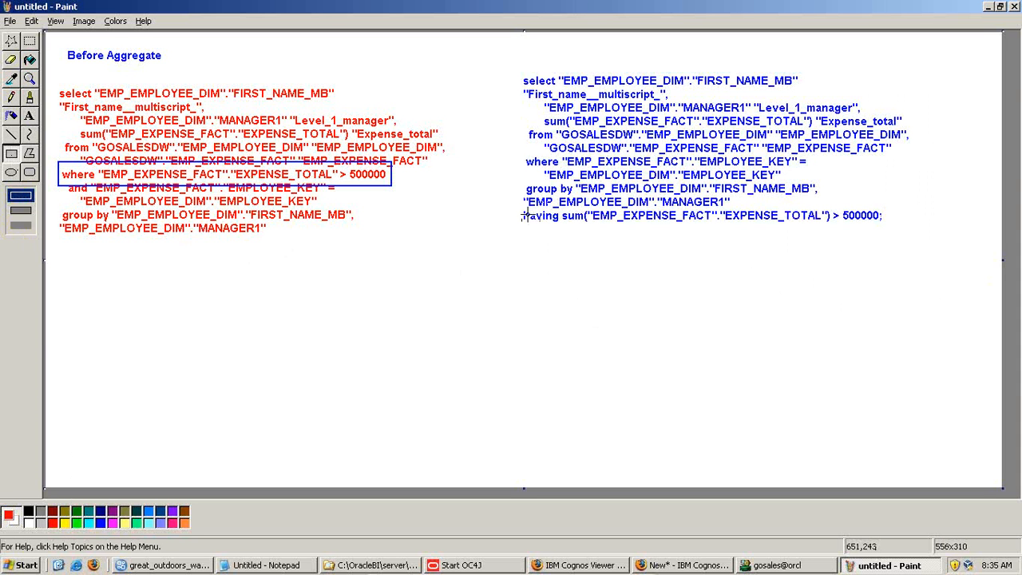
left_click_drag(519, 208, 894, 223)
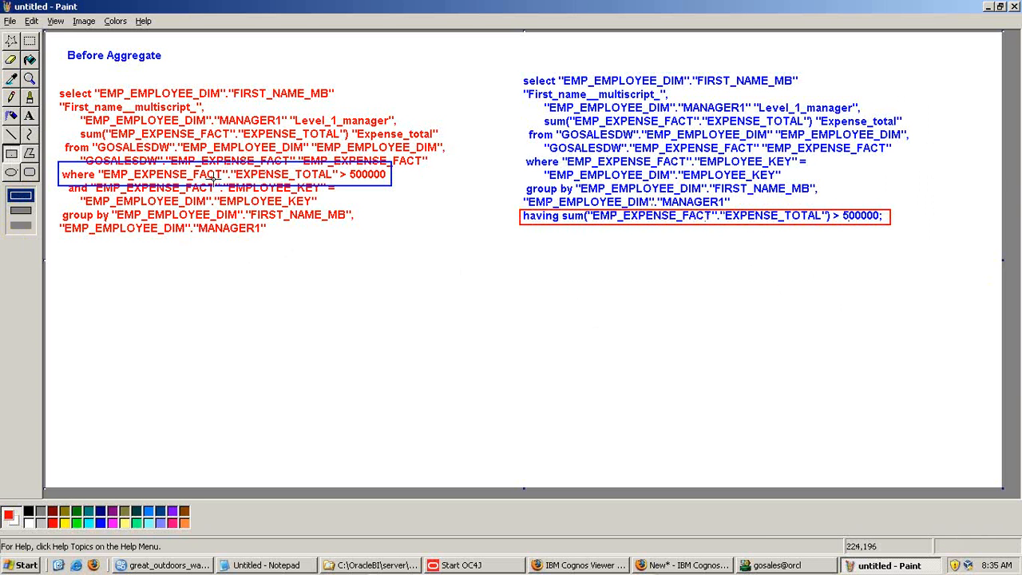
mouse_move(565, 232)
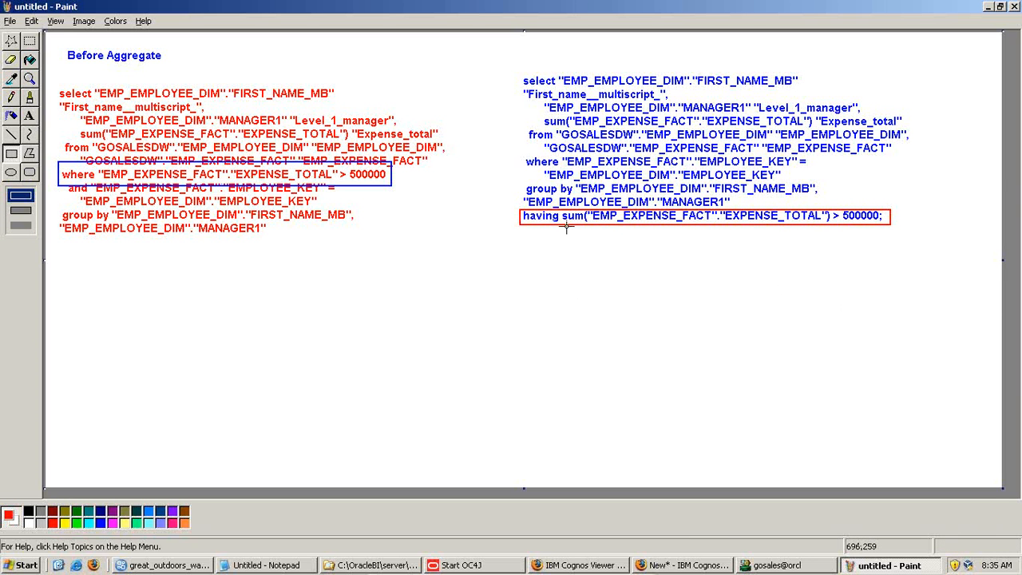